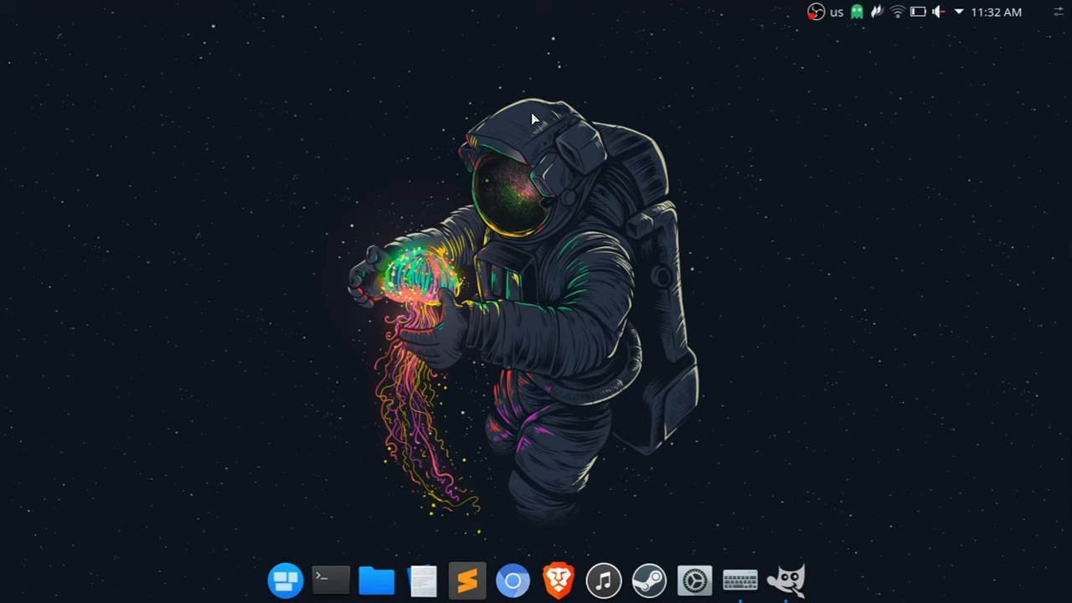
pyautogui.moveTo(335, 201)
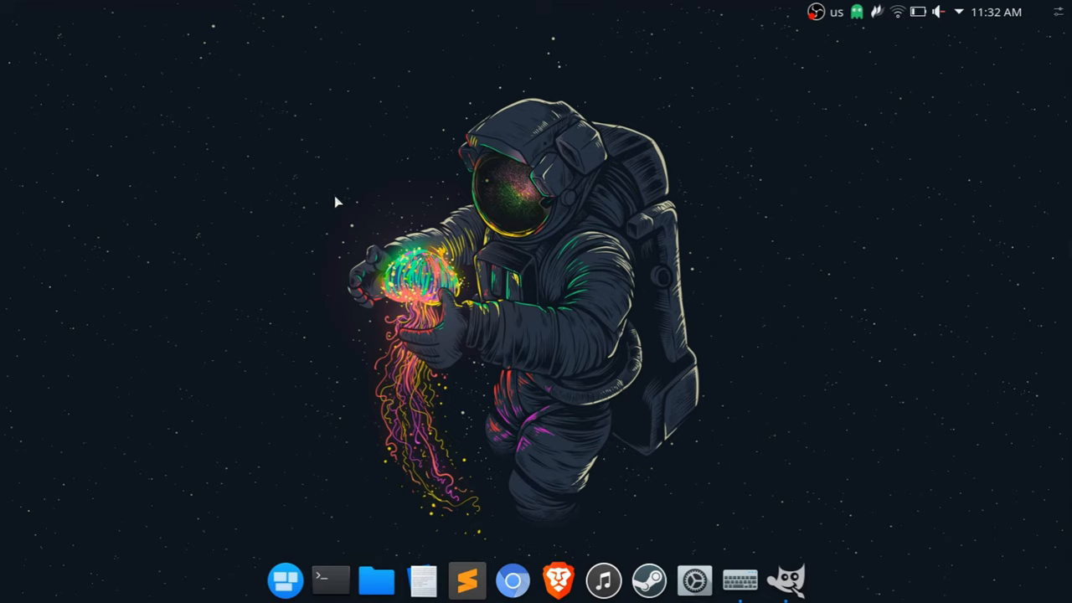
pyautogui.moveTo(399, 194)
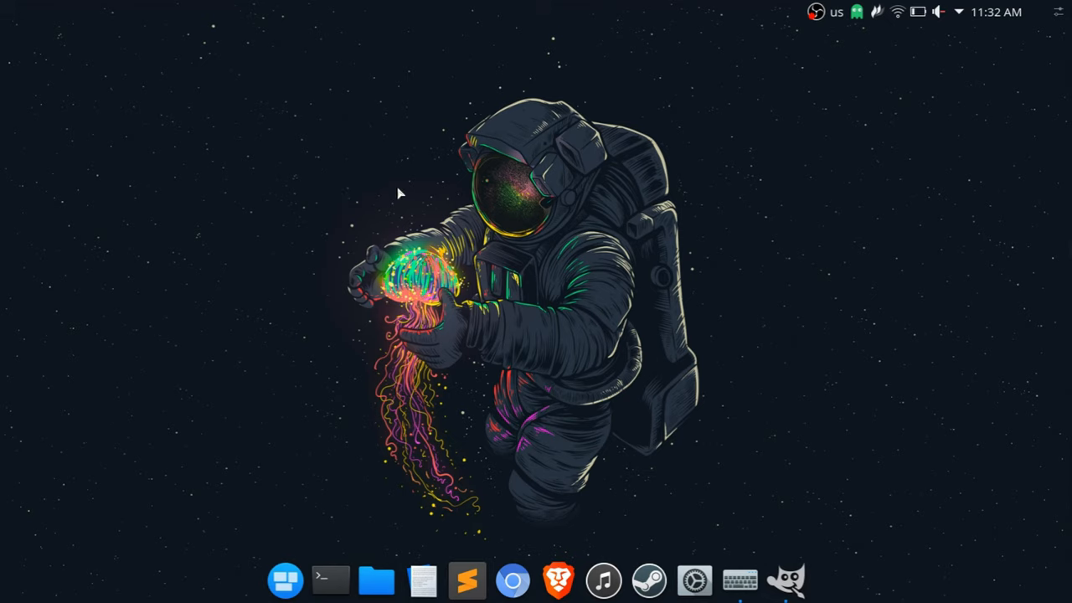
pyautogui.moveTo(877, 30)
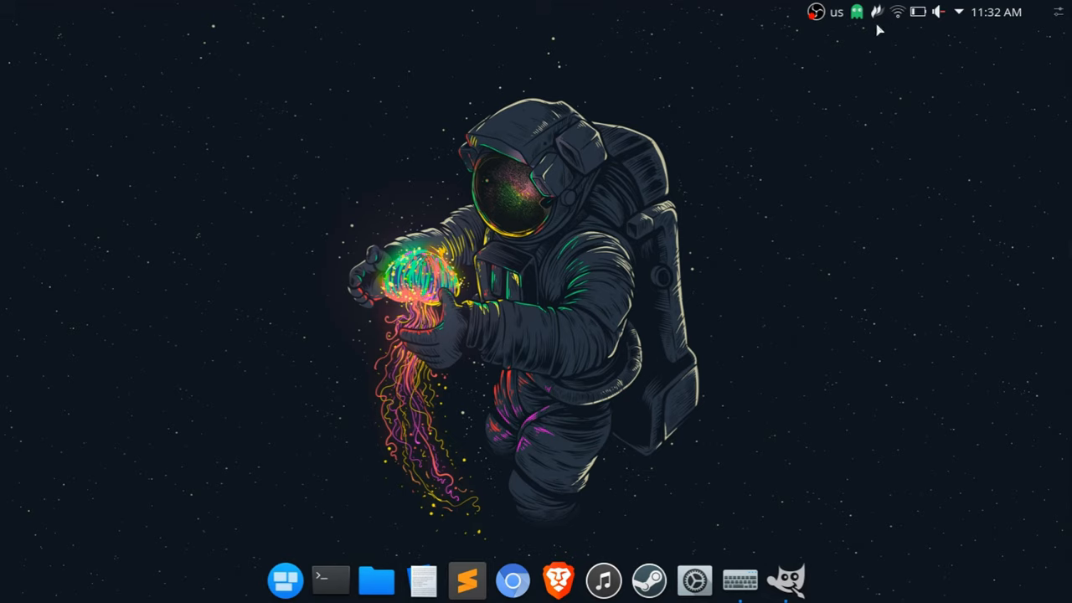
pyautogui.moveTo(865, 57)
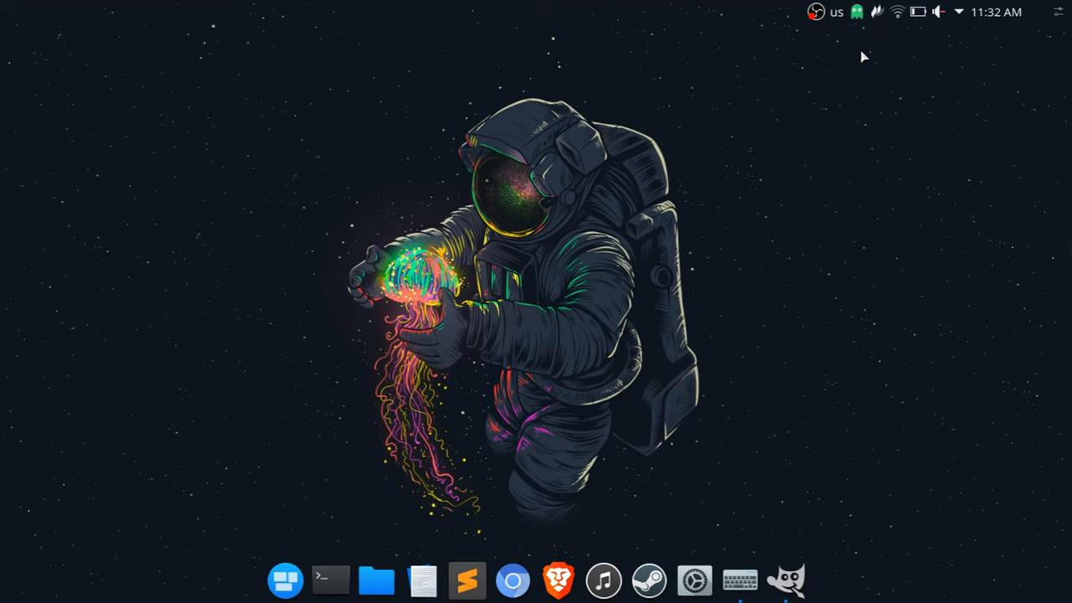
pyautogui.moveTo(878, 12)
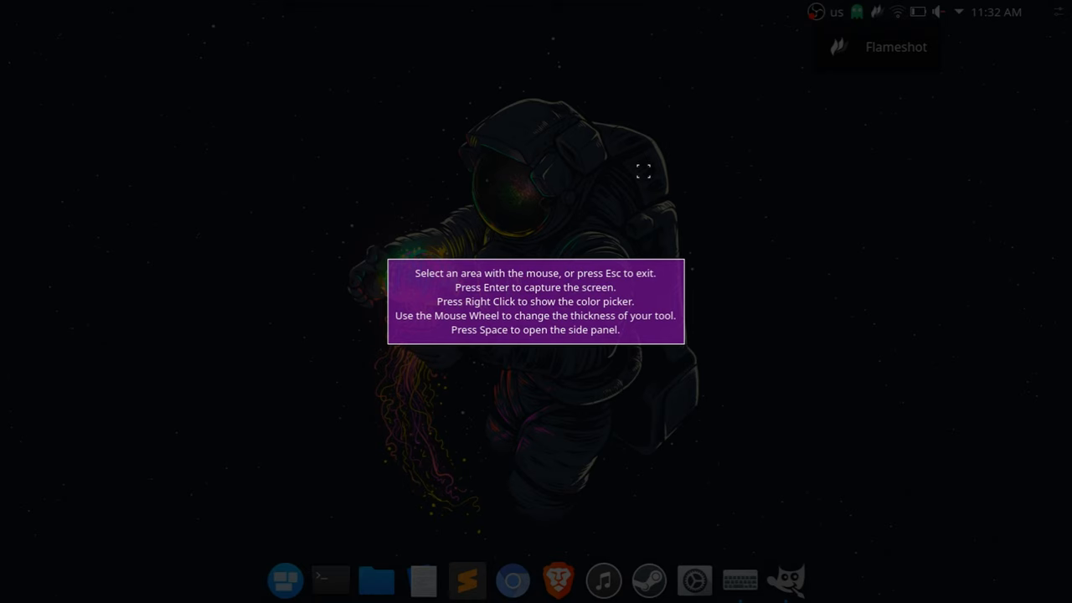
# - Dismiss the capture overlay with Escape, leaving the desktop unchanged
pyautogui.press('Escape')
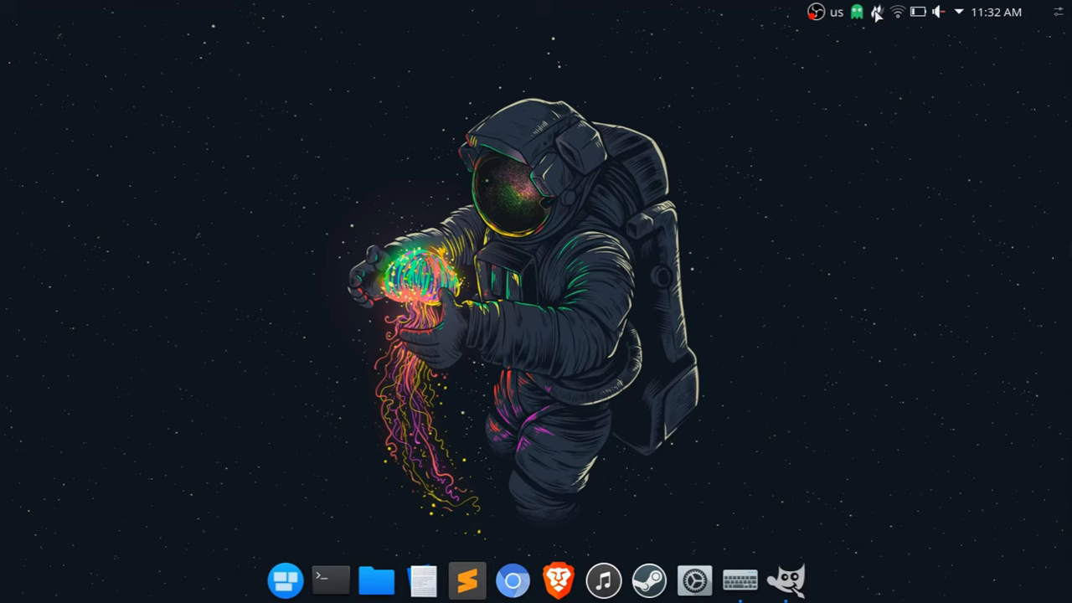
pyautogui.moveTo(878, 12)
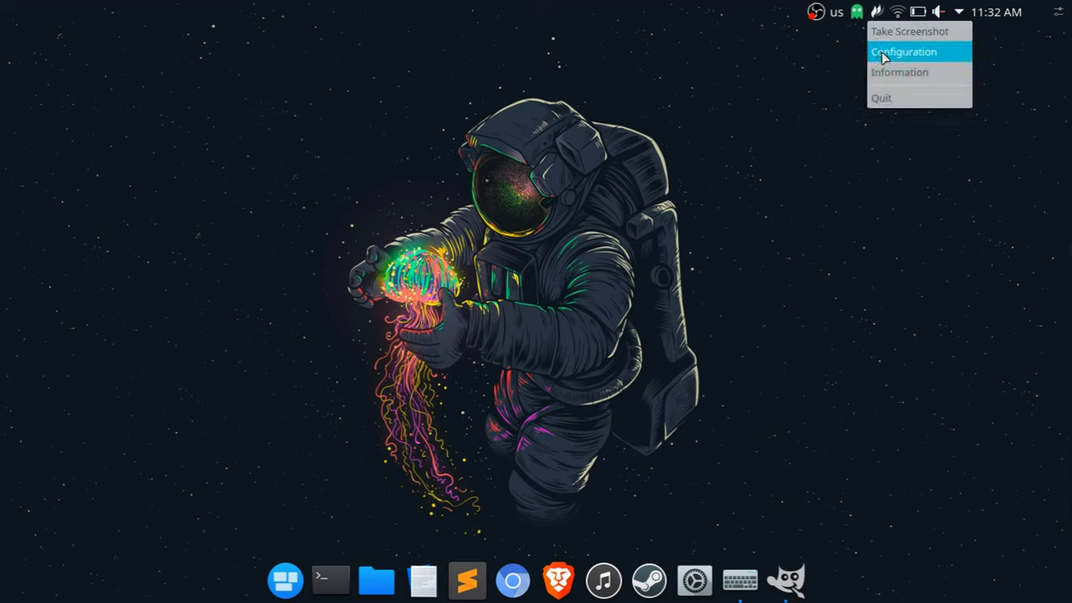
# - Show Flameshot's Filename Editor with the window centred and a date-based name preview
pyautogui.click(902, 50)
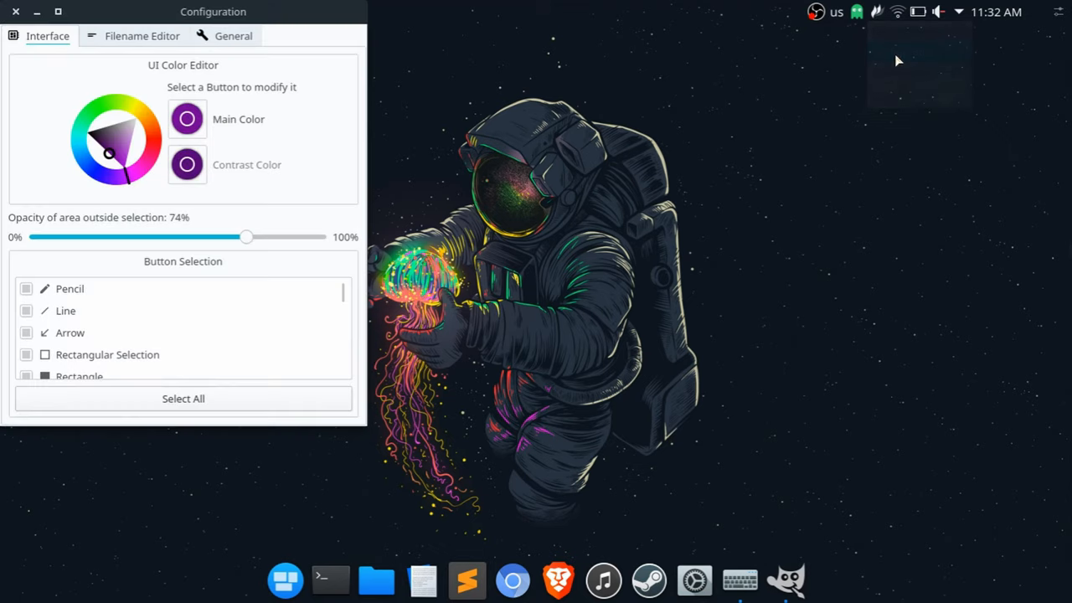
pyautogui.moveTo(215, 10); pyautogui.dragTo(568, 70)
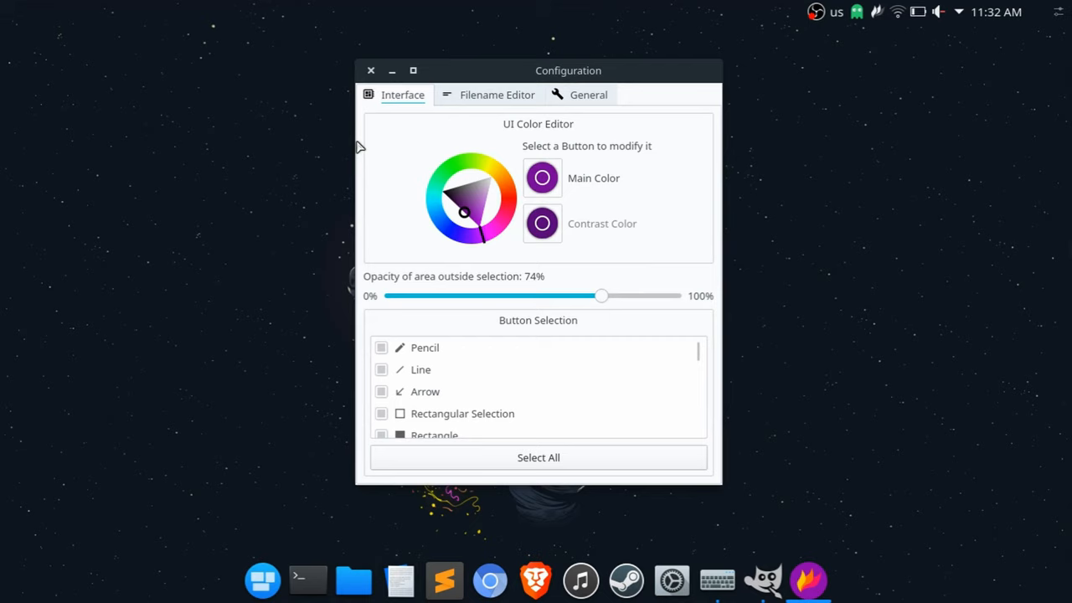
pyautogui.moveTo(375, 164)
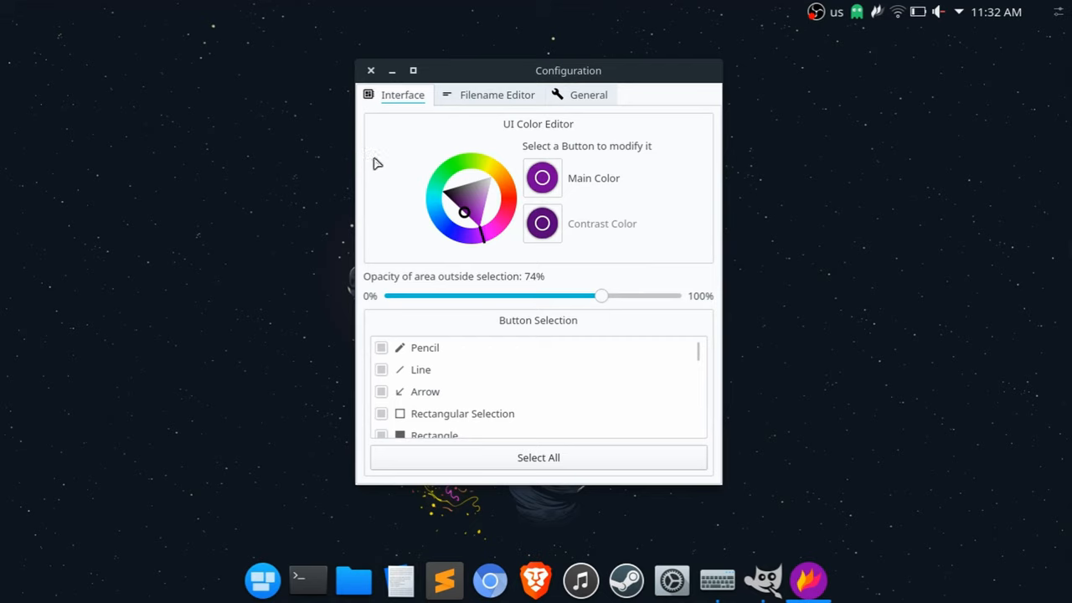
pyautogui.moveTo(450, 196)
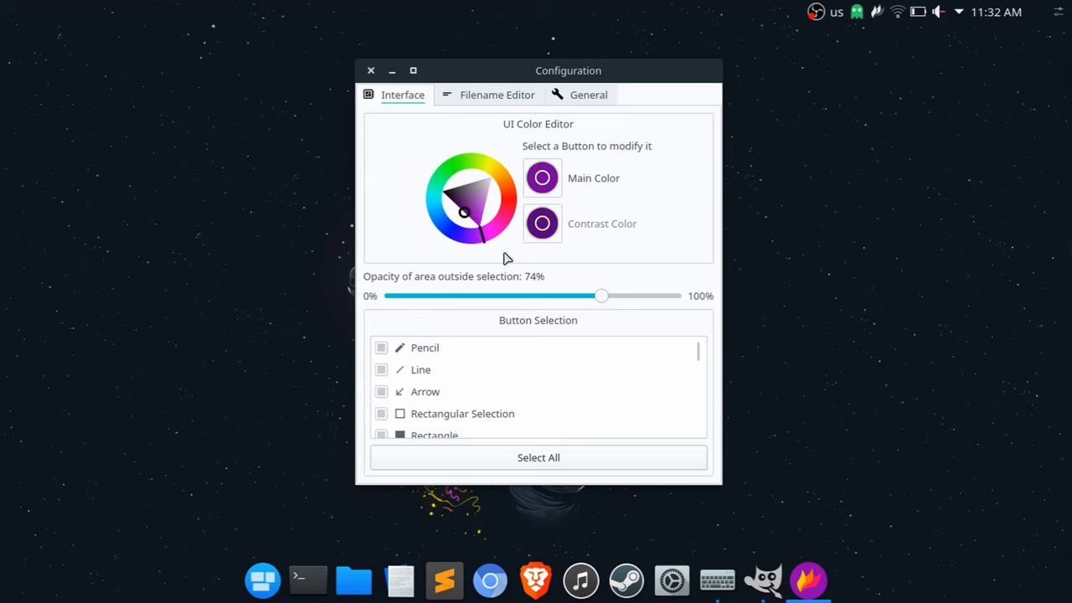
pyautogui.moveTo(797, 201)
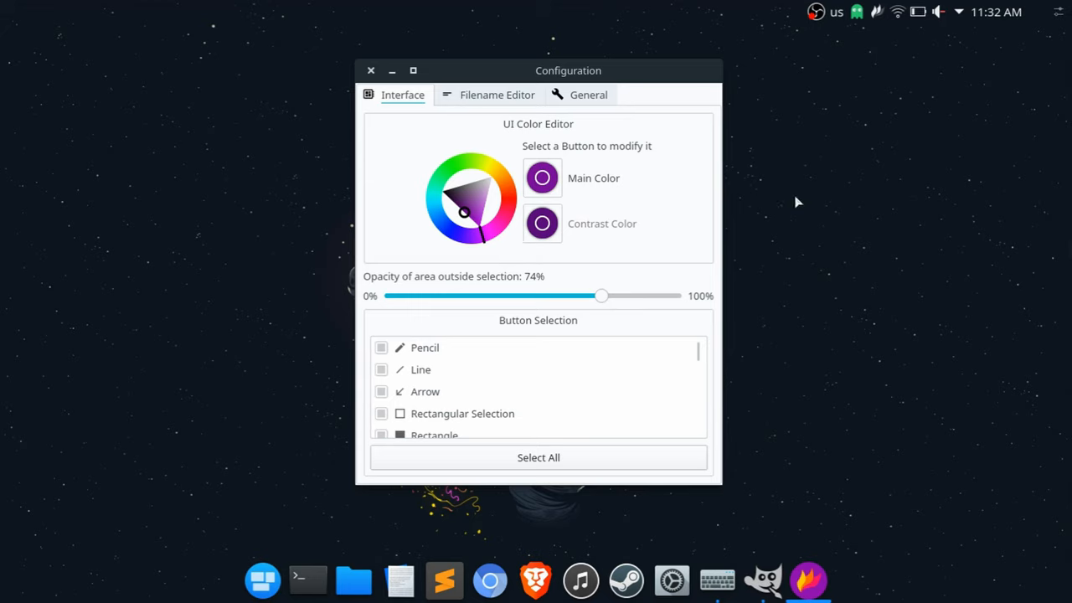
pyautogui.moveTo(746, 208)
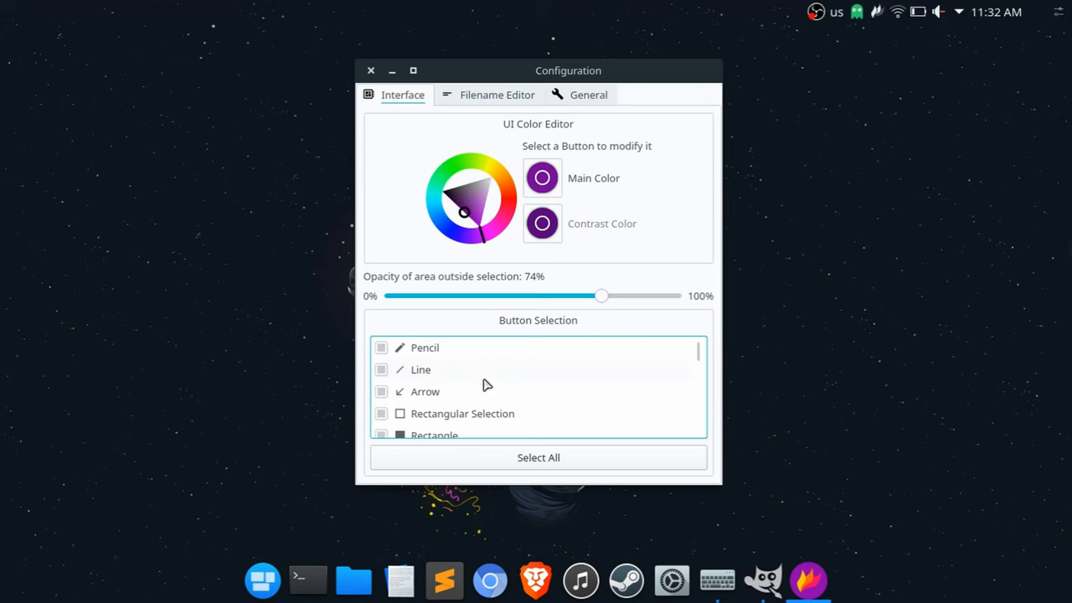
pyautogui.click(496, 94)
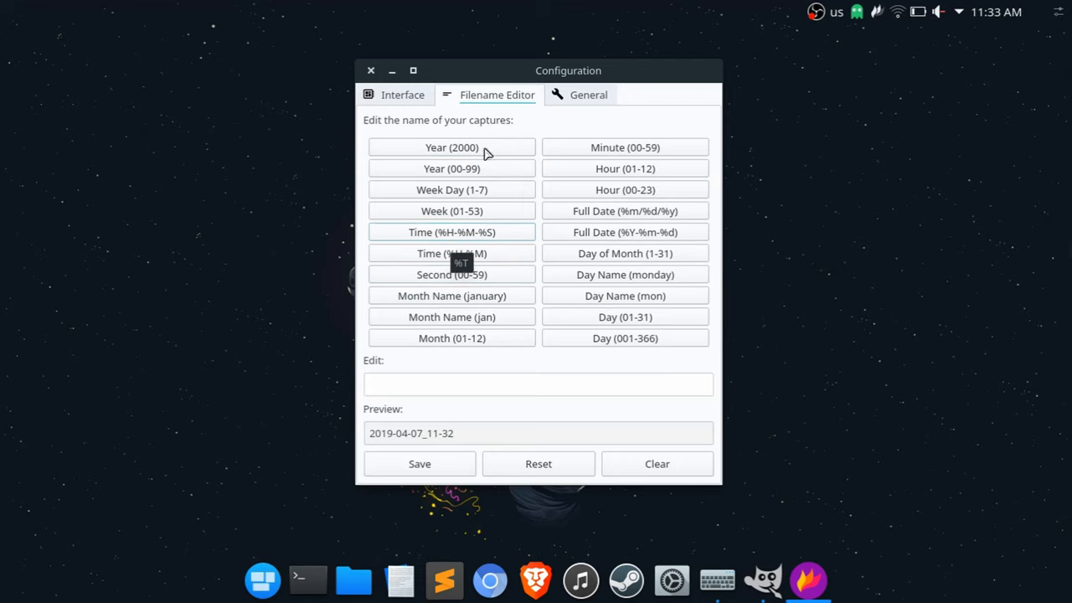
# - Show the General settings listing help message, notifications, tray icon and startup options
pyautogui.click(588, 93)
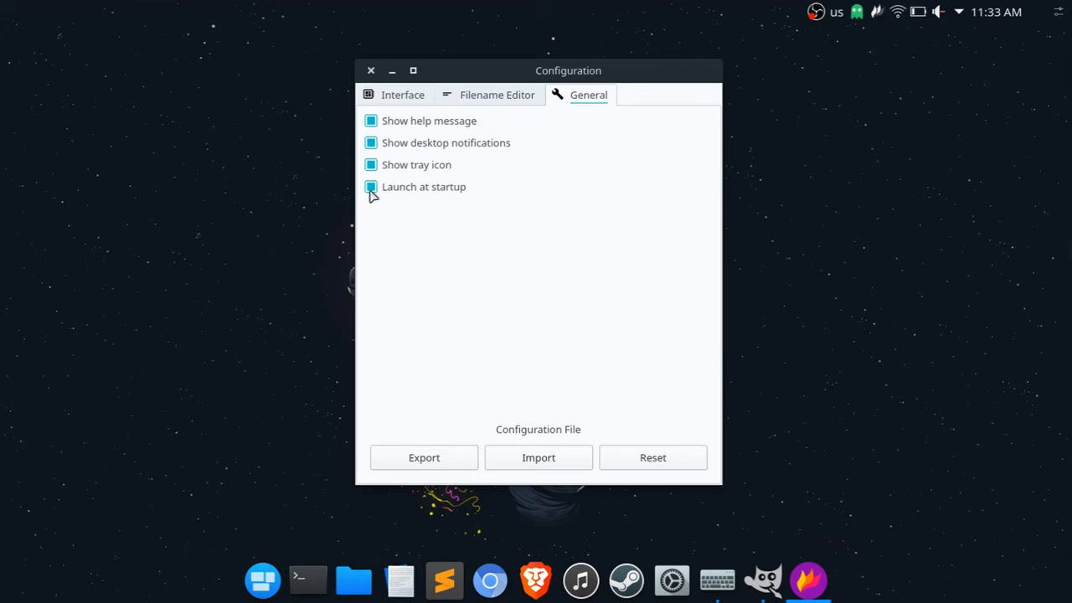
pyautogui.moveTo(395, 199)
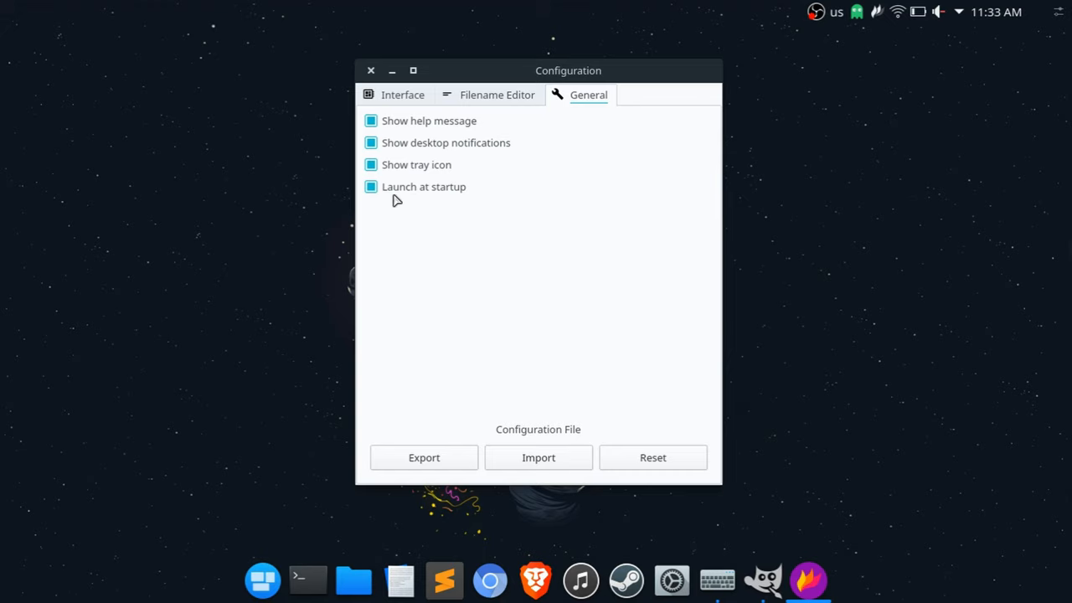
pyautogui.moveTo(395, 192)
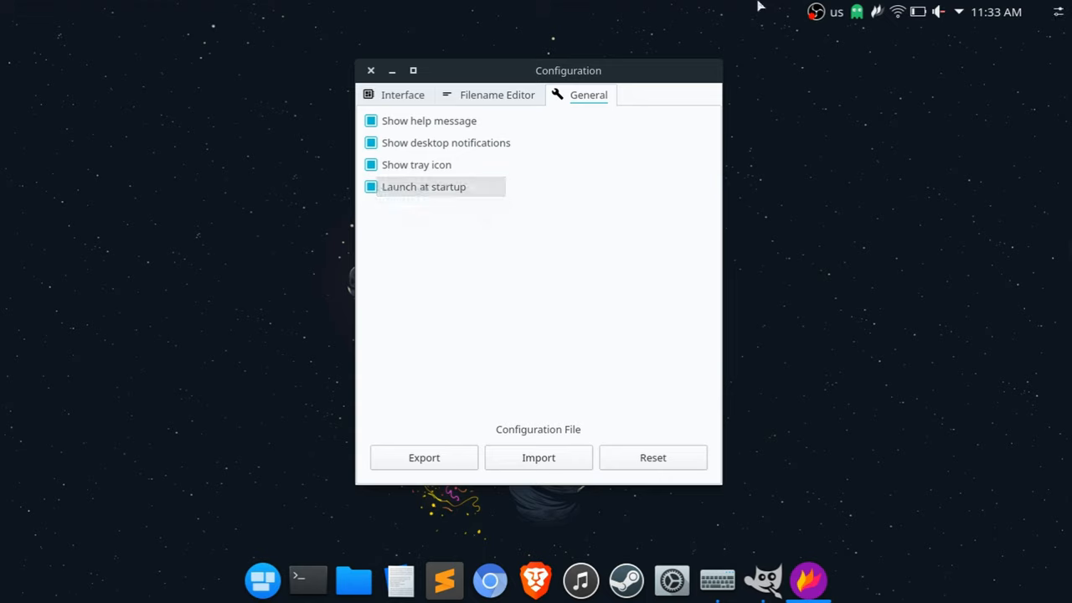
pyautogui.moveTo(901, 32)
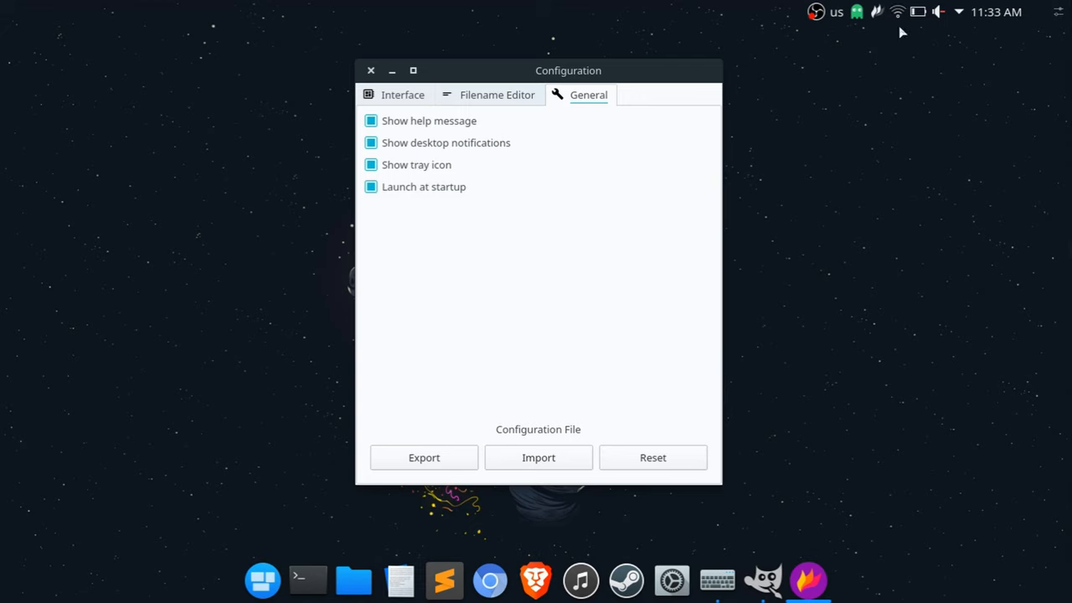
pyautogui.moveTo(402, 149)
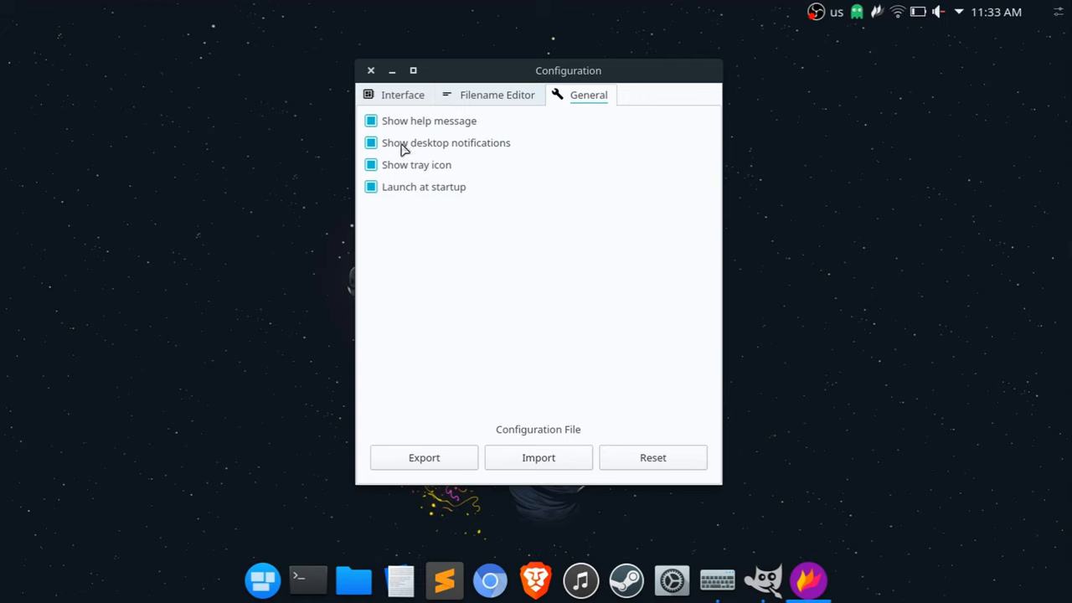
pyautogui.moveTo(387, 145)
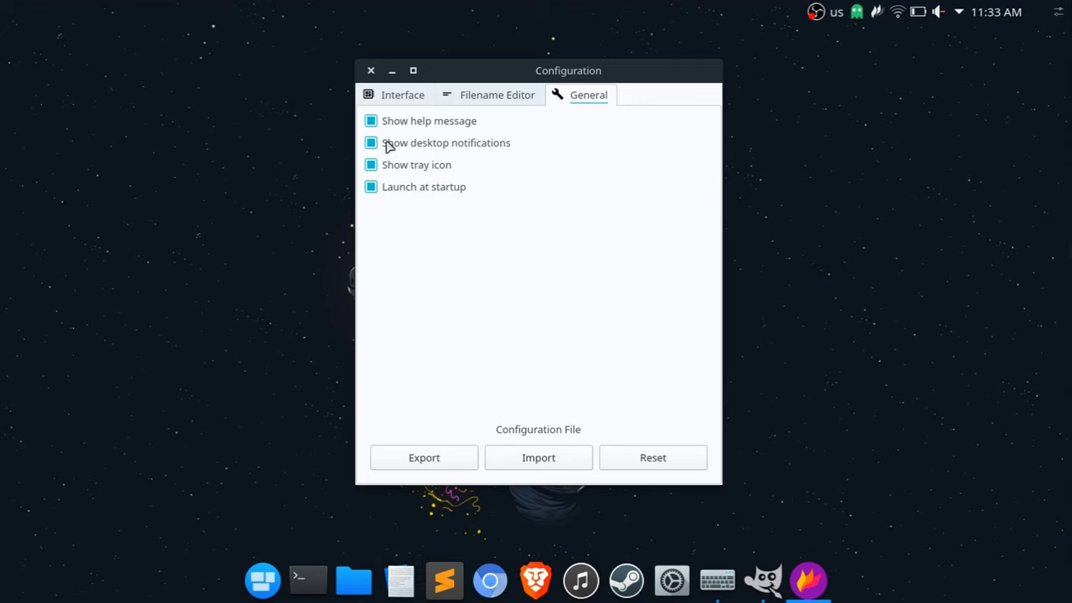
pyautogui.moveTo(741, 191)
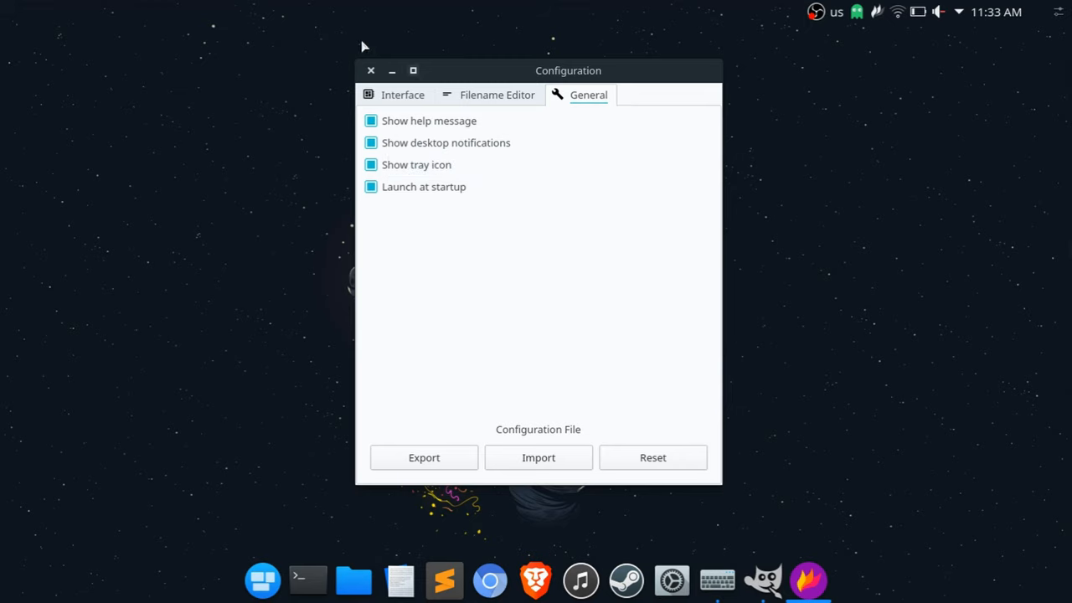
# - Close the Configuration window so a new capture overlay can take over the screen
pyautogui.click(370, 70)
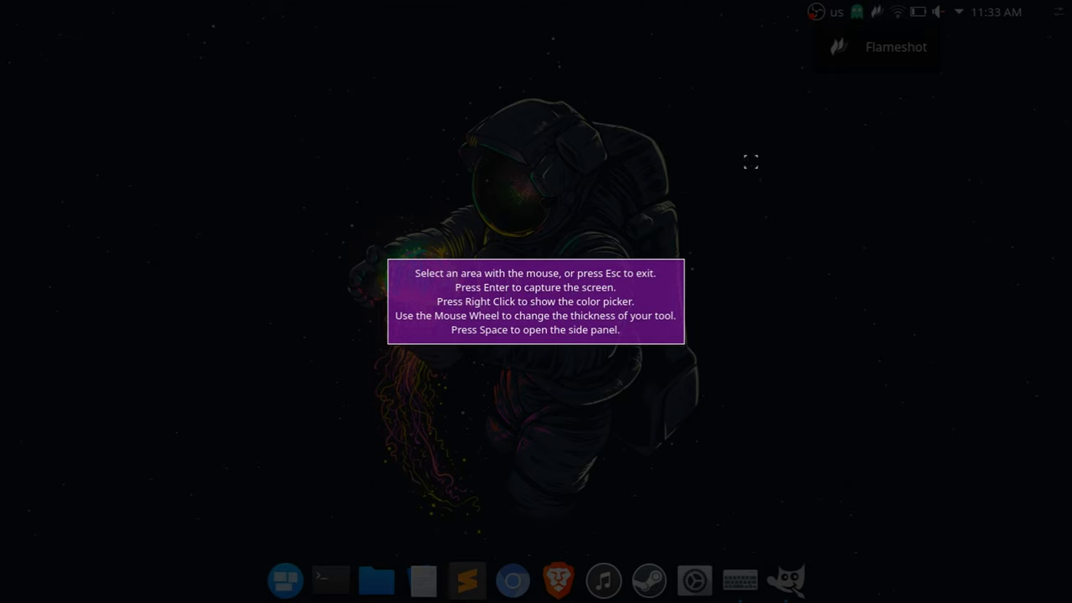
pyautogui.moveTo(453, 343)
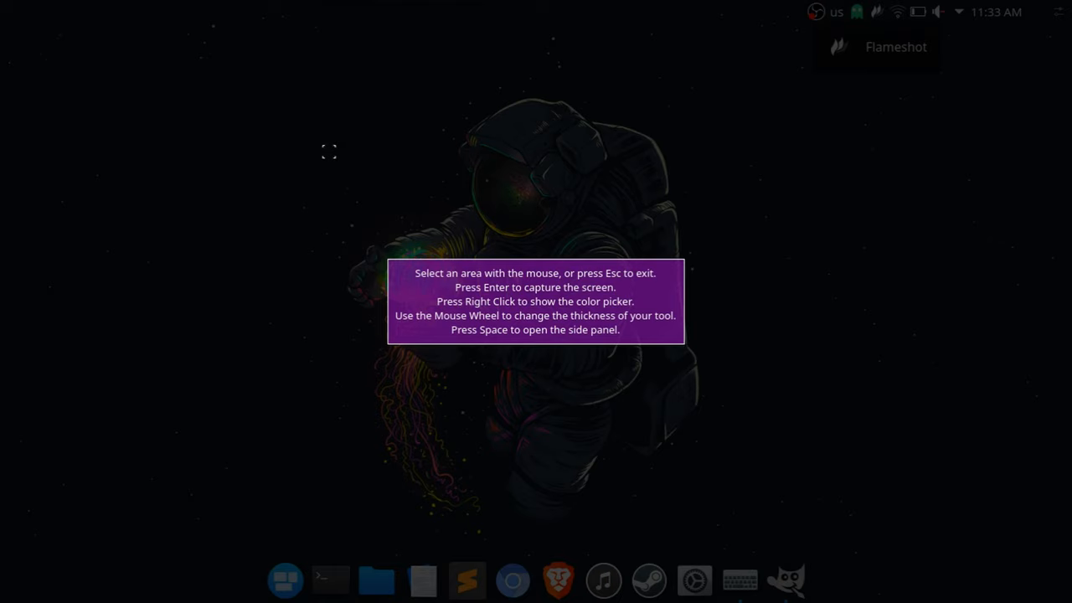
pyautogui.moveTo(351, 181)
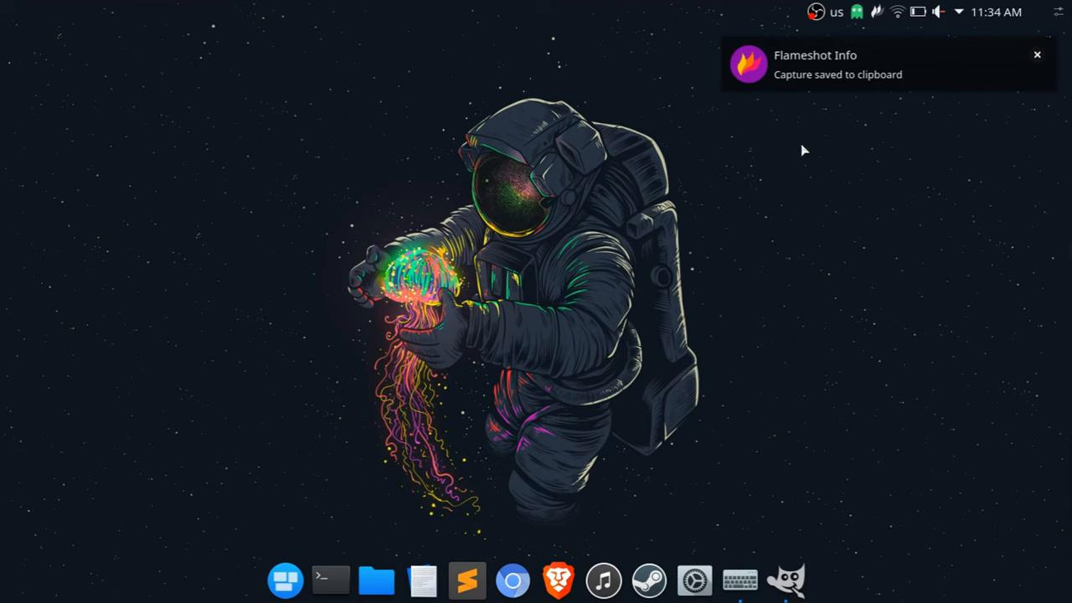
pyautogui.moveTo(710, 97)
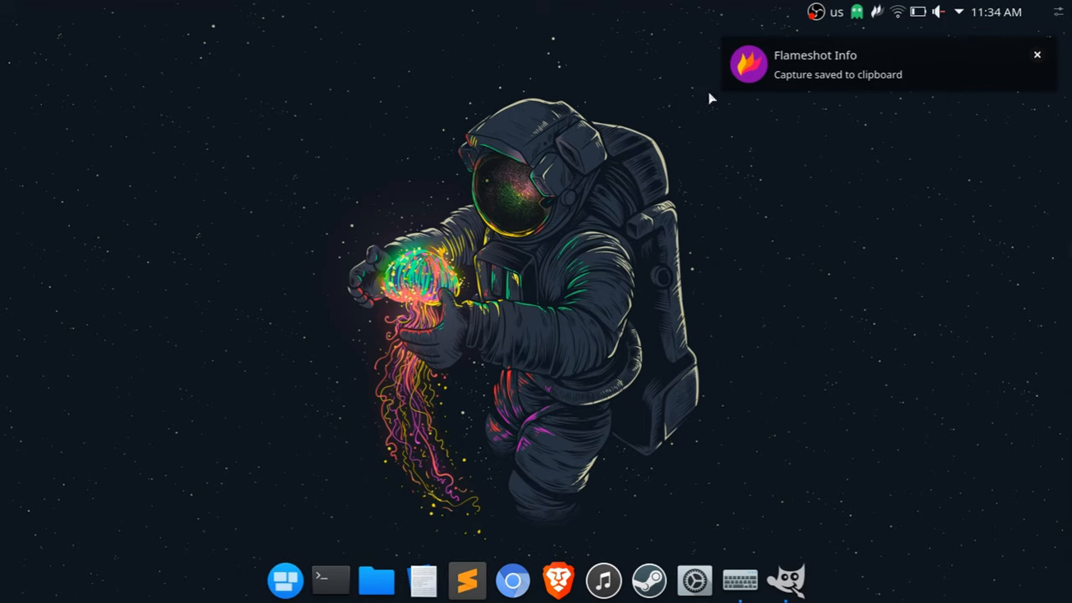
pyautogui.moveTo(588, 128)
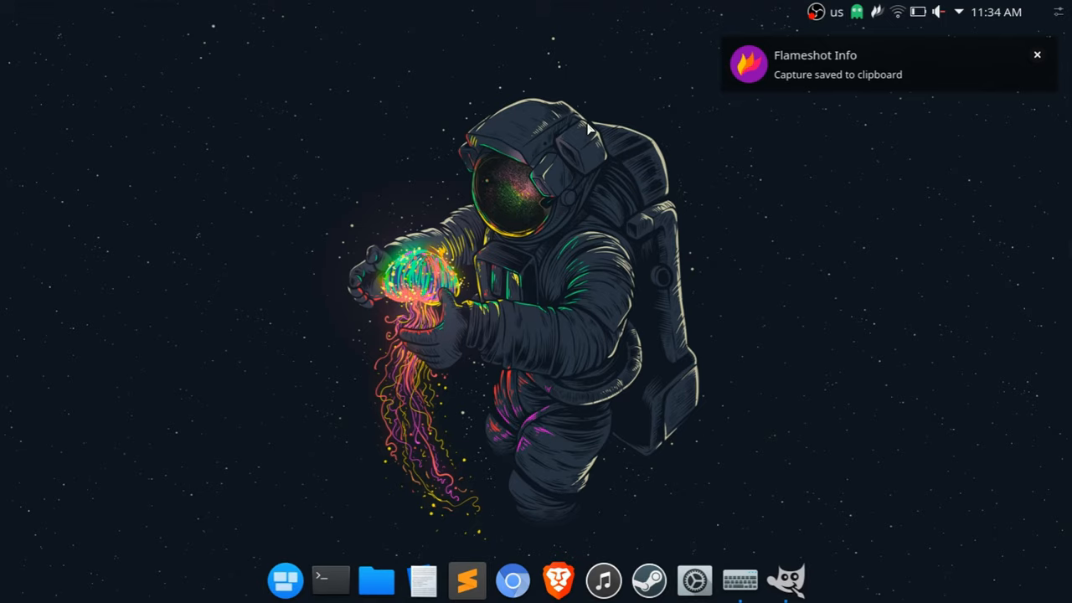
pyautogui.moveTo(784, 579)
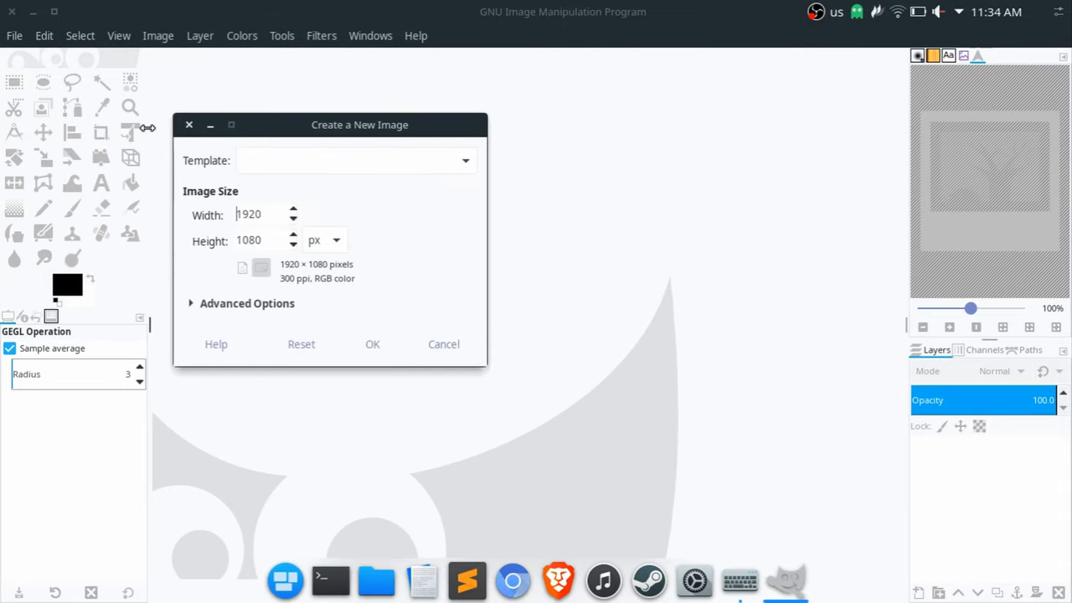
# - Create a blank 1920×1080 GIMP image for the pasted capture, then quit discarding changes
pyautogui.click(372, 343)
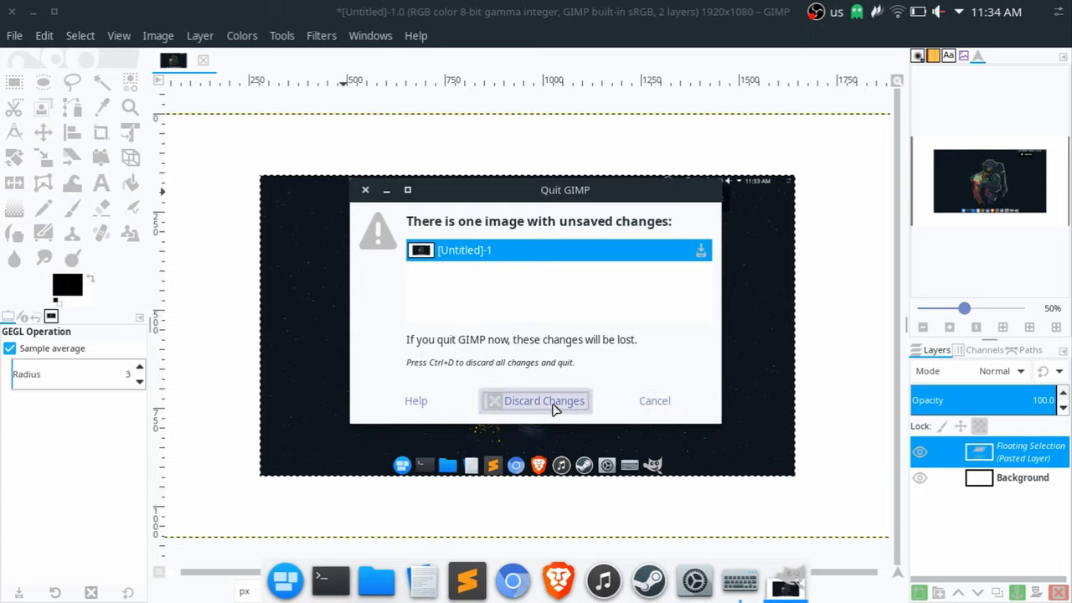
pyautogui.click(542, 400)
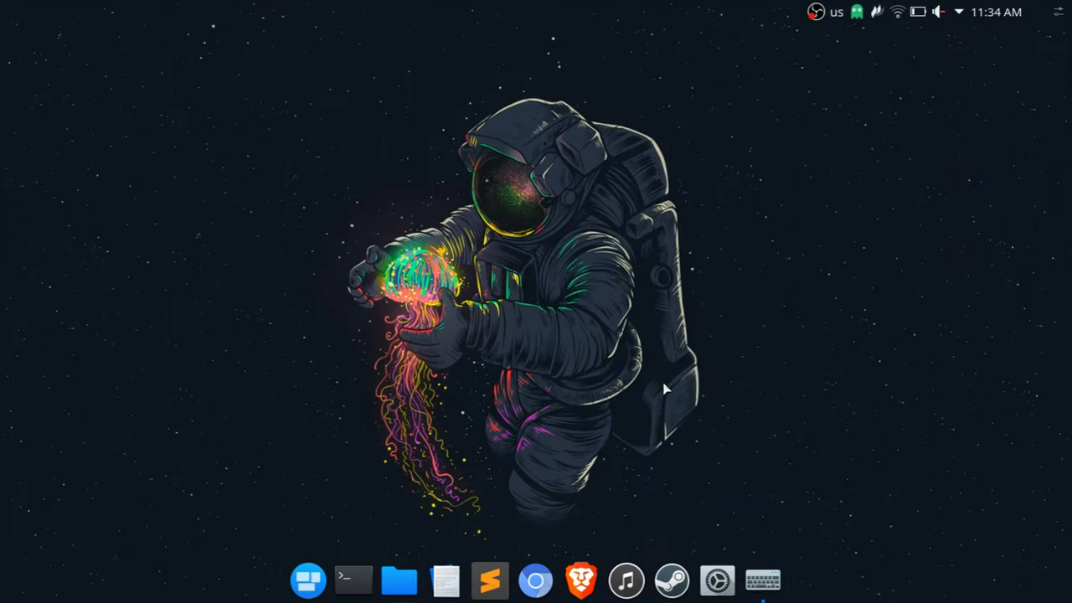
pyautogui.moveTo(712, 327)
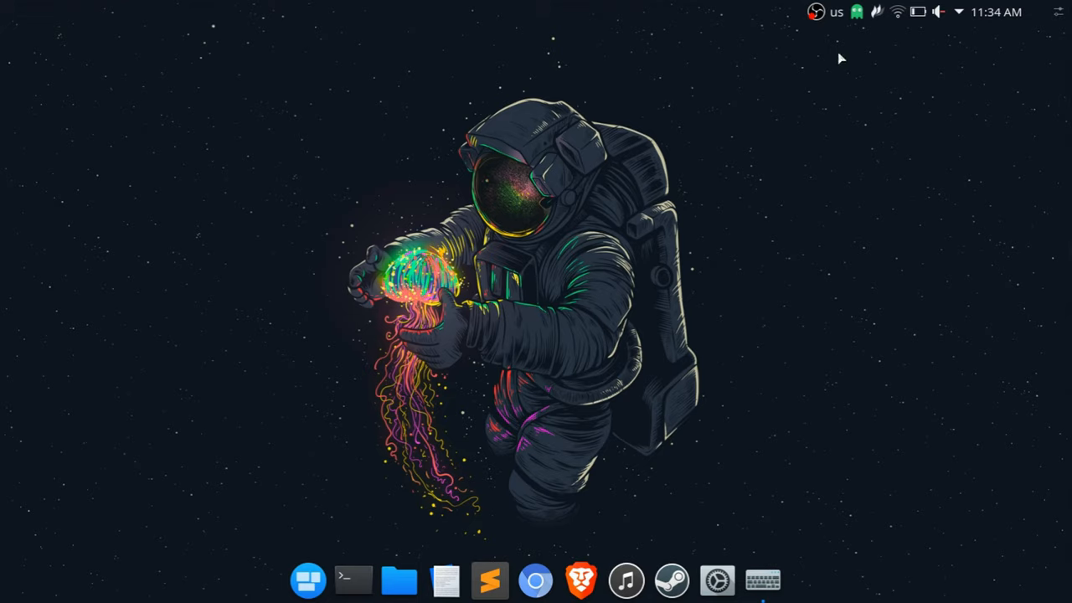
pyautogui.moveTo(787, 87)
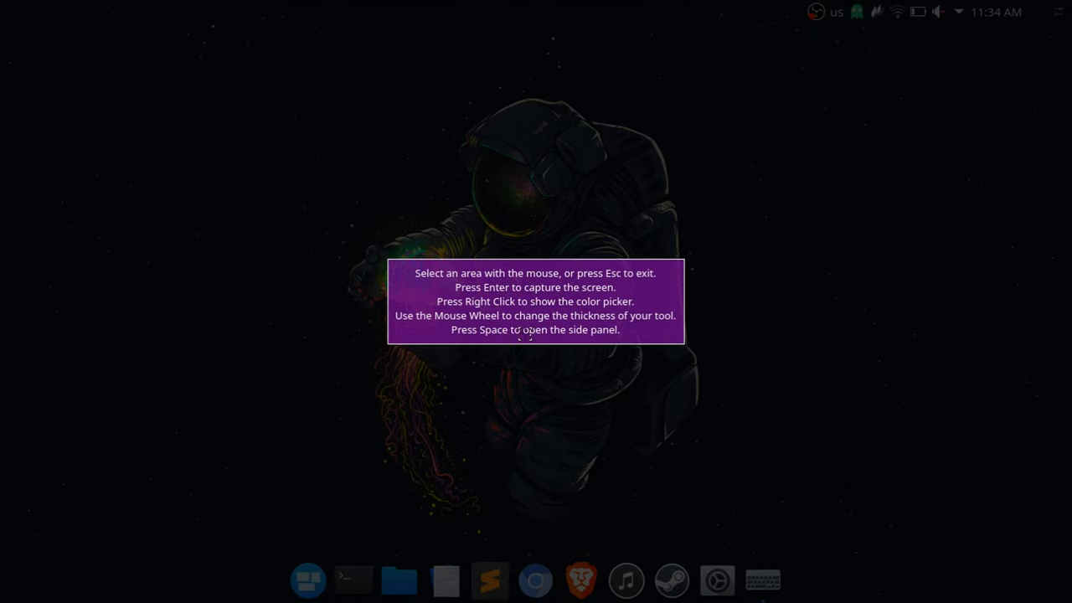
pyautogui.moveTo(779, 80)
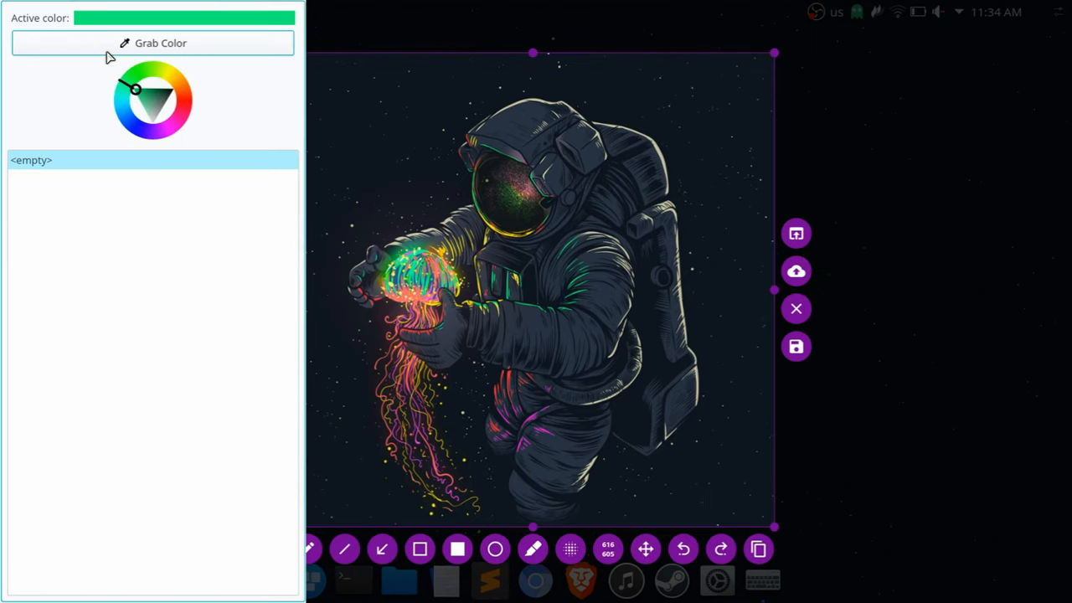
# - Pick a green drawing colour from the screen and ready the freehand pencil
pyautogui.click(155, 43)
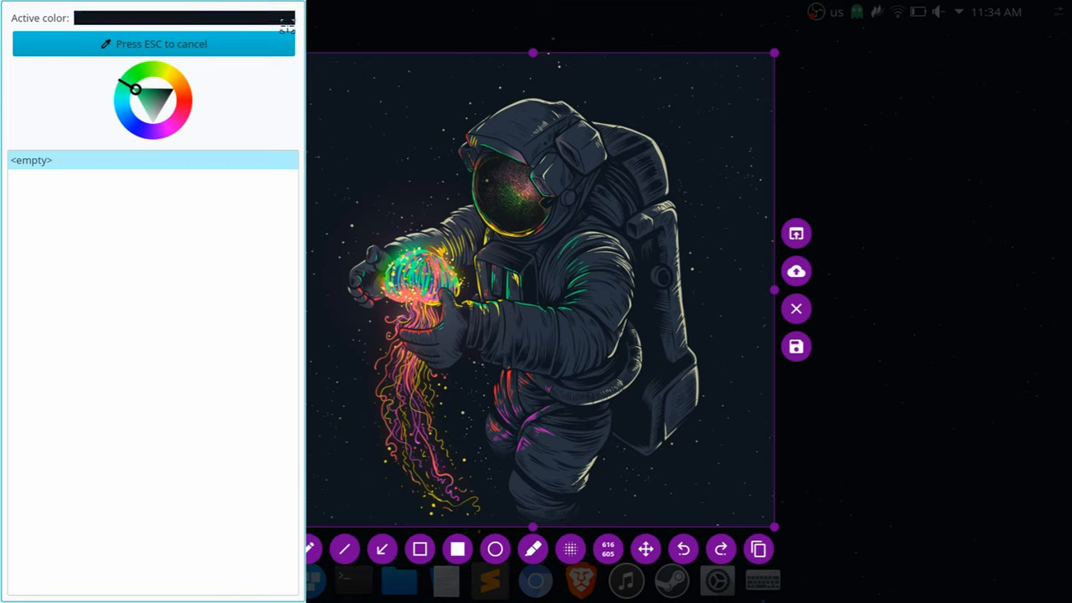
pyautogui.click(419, 260)
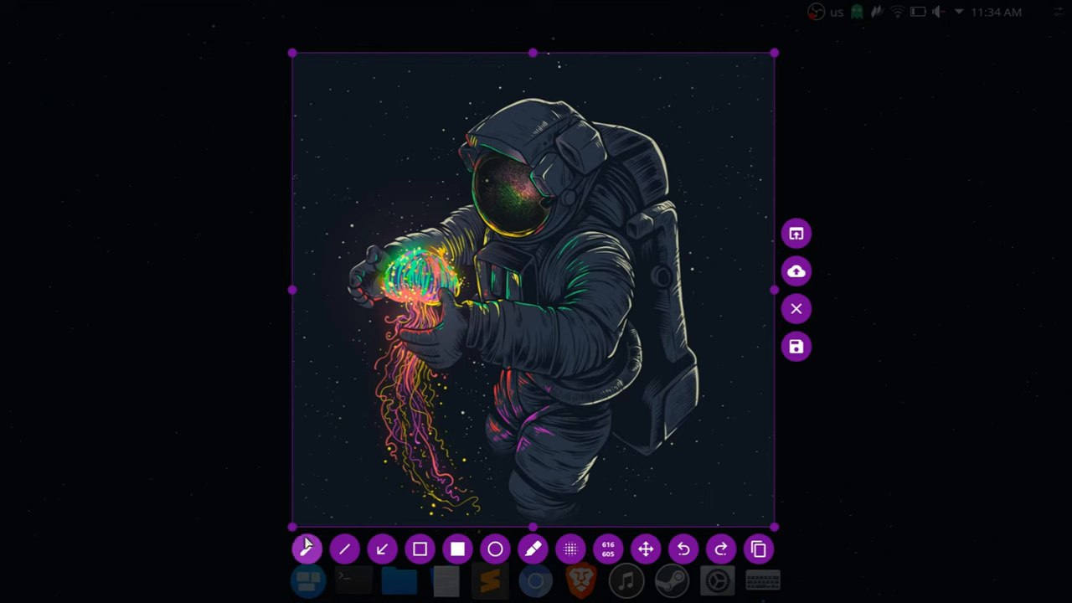
pyautogui.click(308, 549)
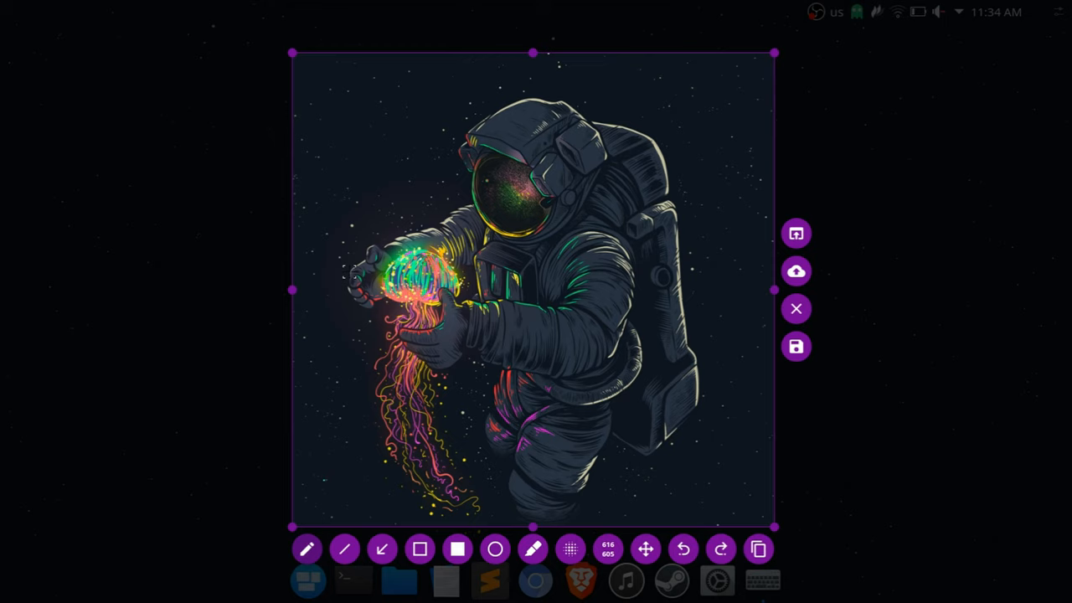
# - Sketch trial freehand lines and shapes over the astronaut, then undo them
pyautogui.moveTo(335, 181); pyautogui.dragTo(640, 251)
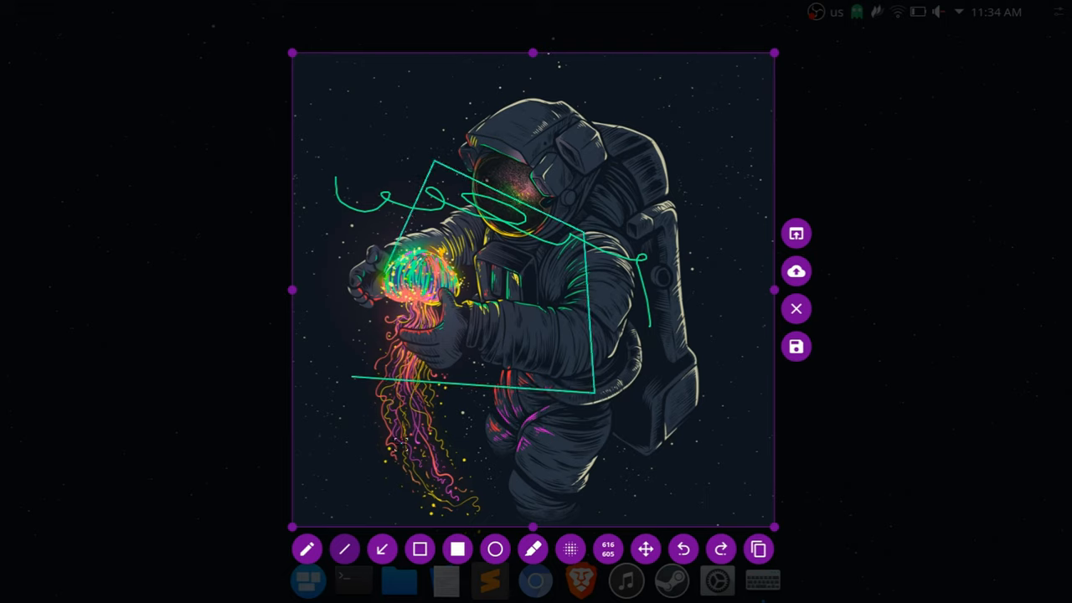
pyautogui.moveTo(399, 478); pyautogui.dragTo(616, 456)
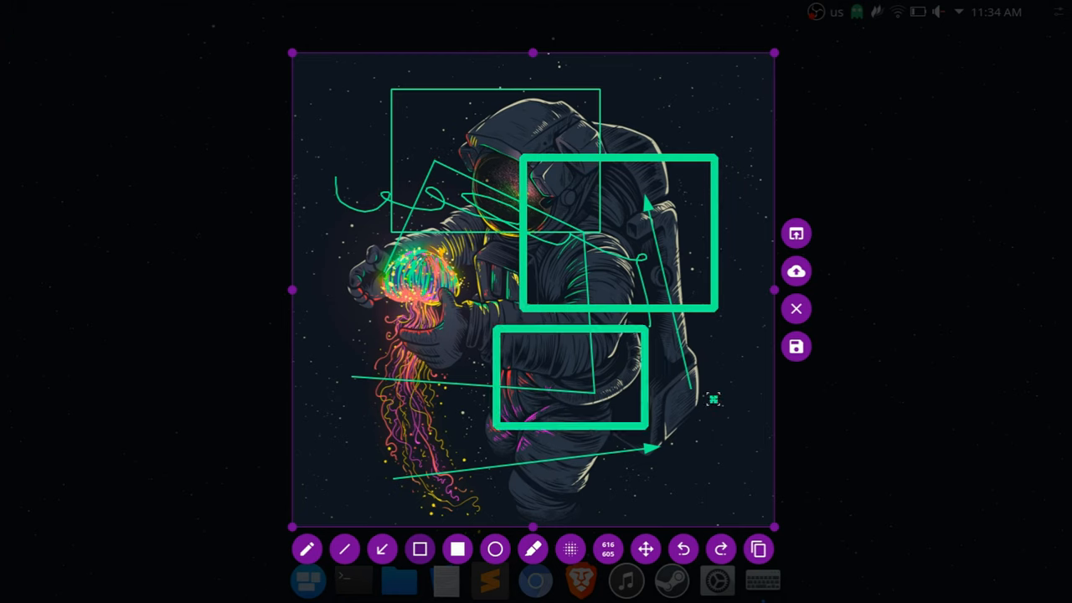
pyautogui.moveTo(741, 355)
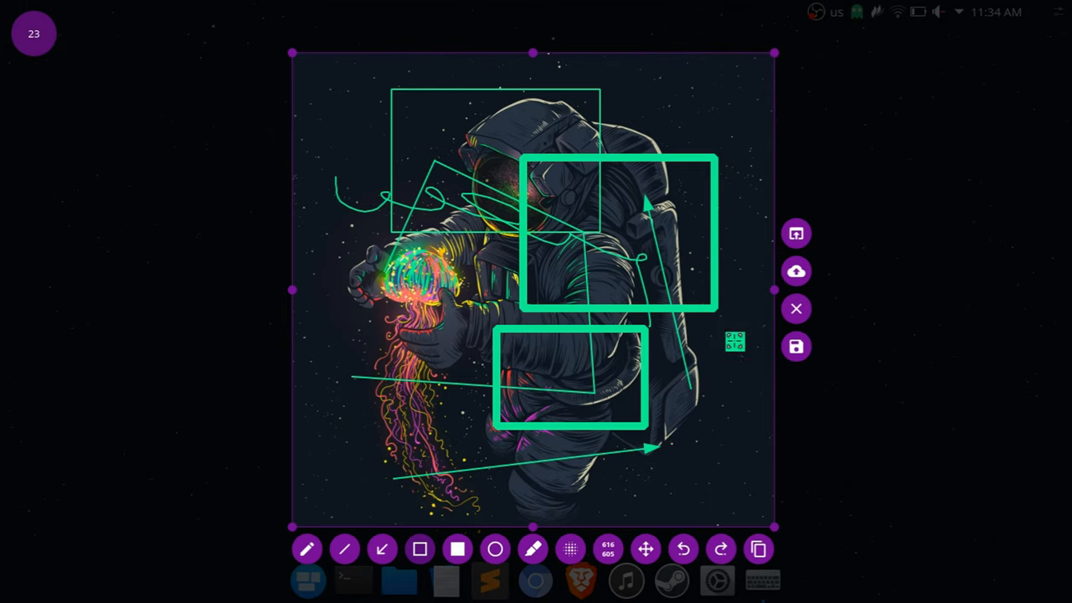
pyautogui.click(459, 550)
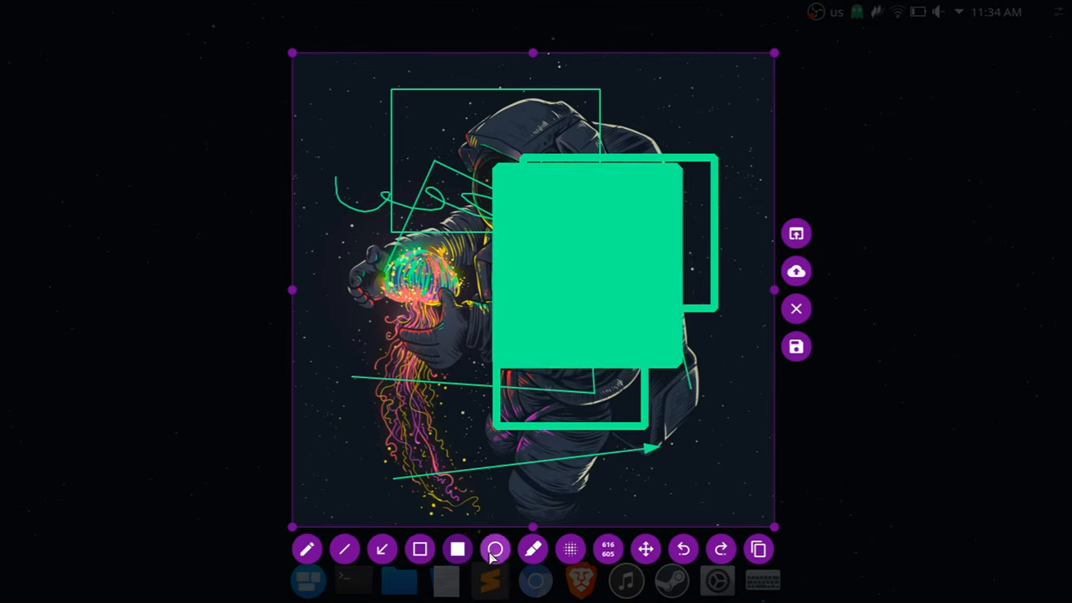
pyautogui.click(496, 550)
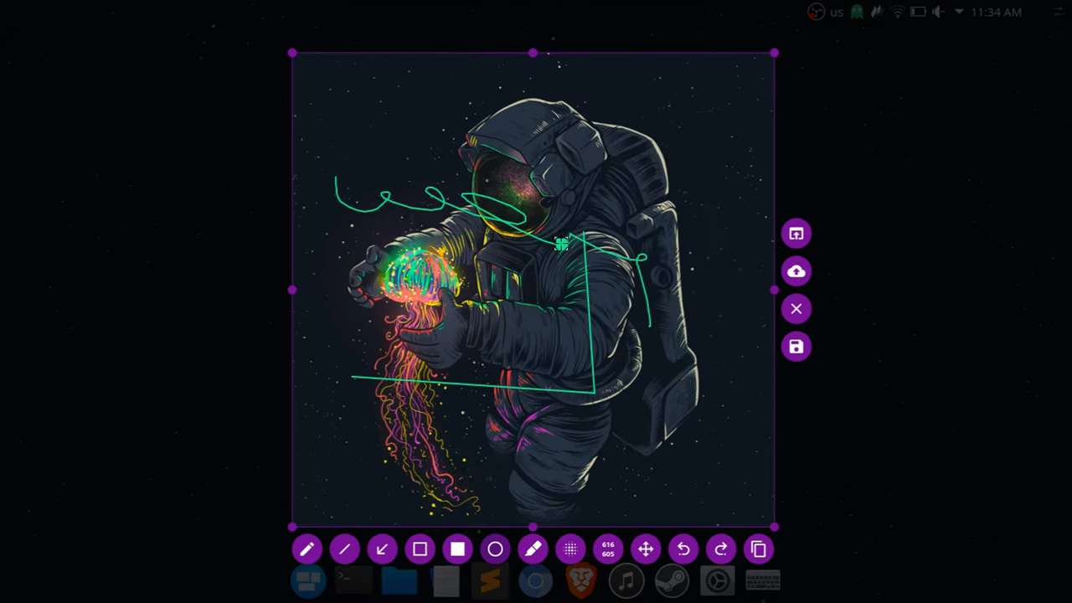
pyautogui.click(684, 550)
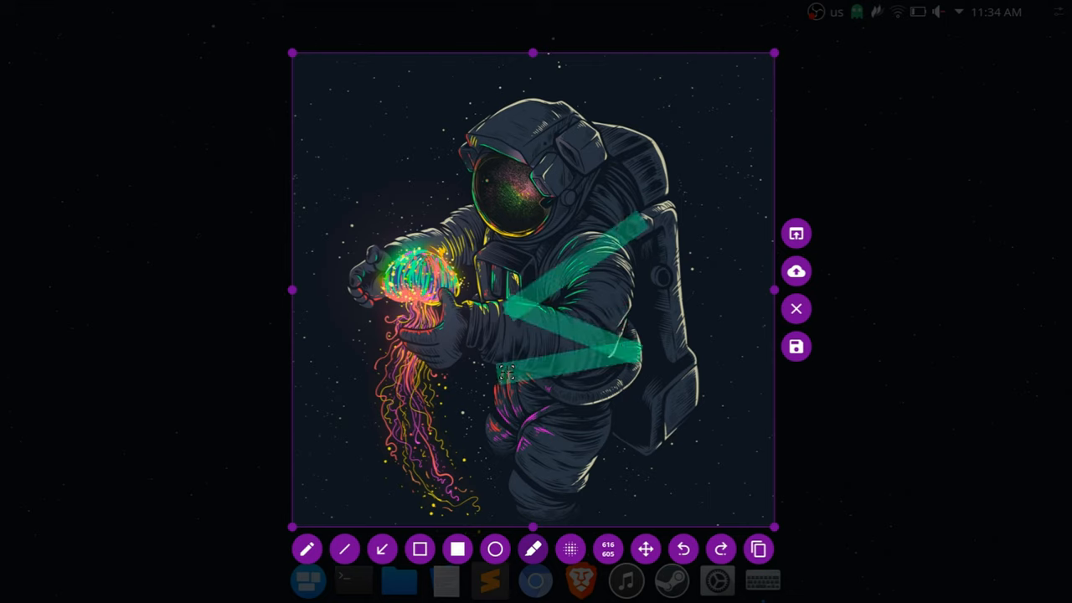
# - Mark the astronaut's torso with a thick translucent green highlighter stroke
pyautogui.moveTo(505, 377); pyautogui.dragTo(377, 343)
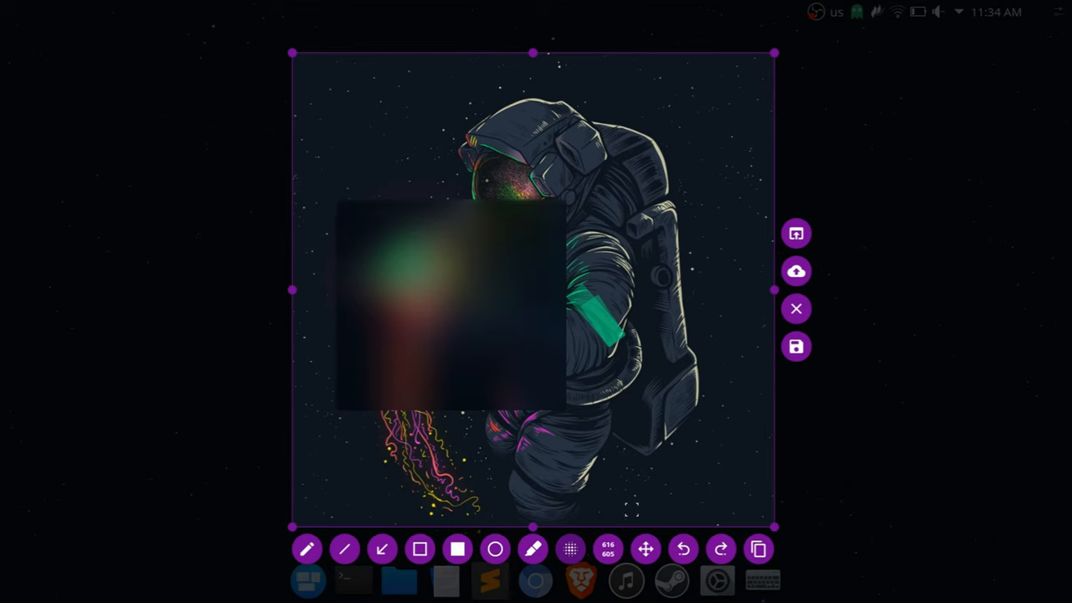
pyautogui.moveTo(645, 549)
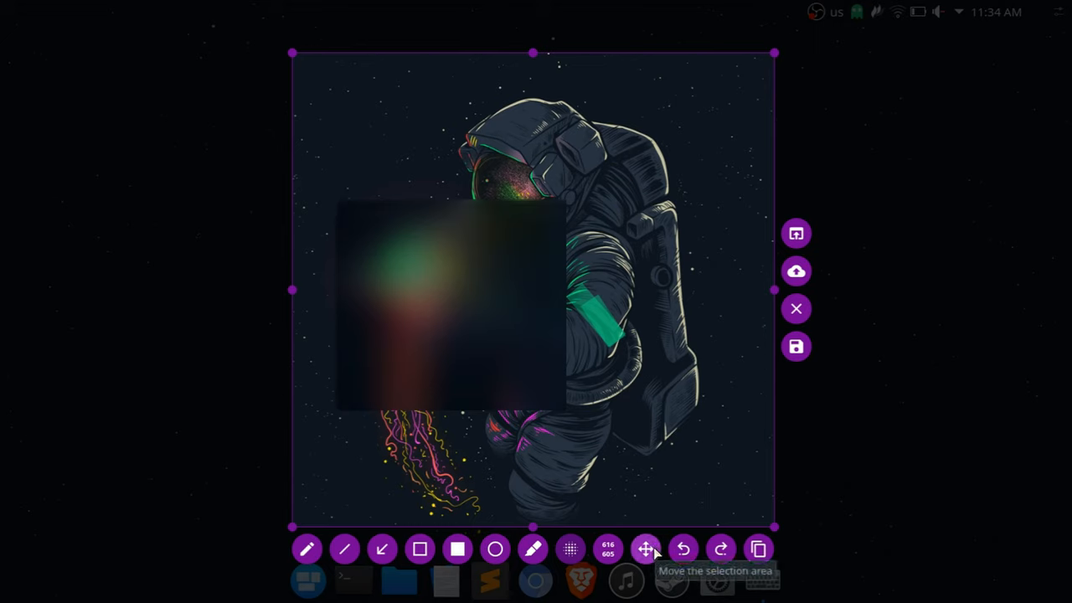
pyautogui.moveTo(646, 429)
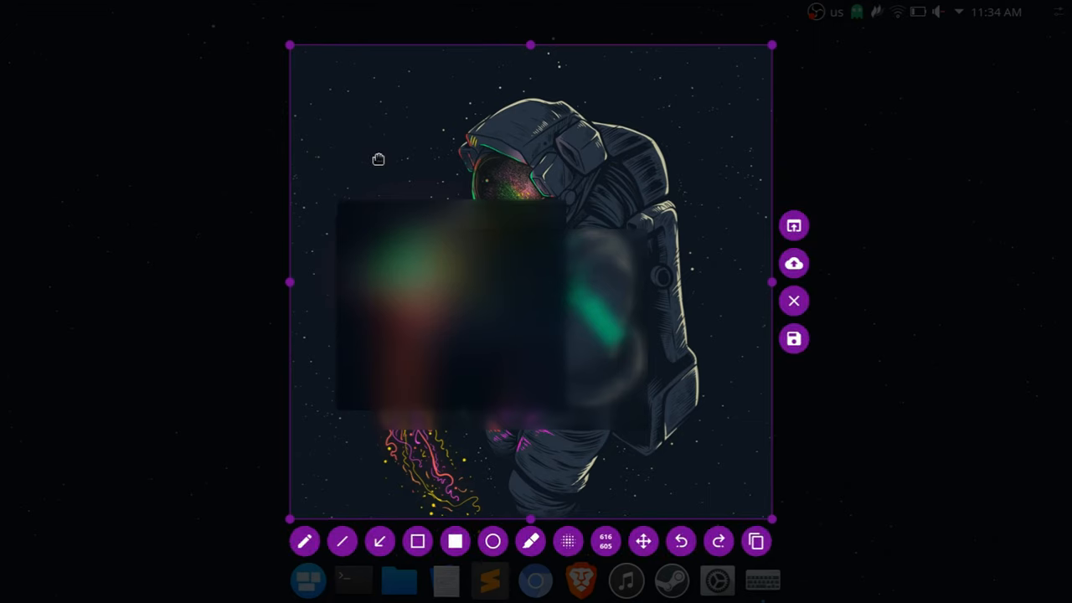
pyautogui.moveTo(646, 523)
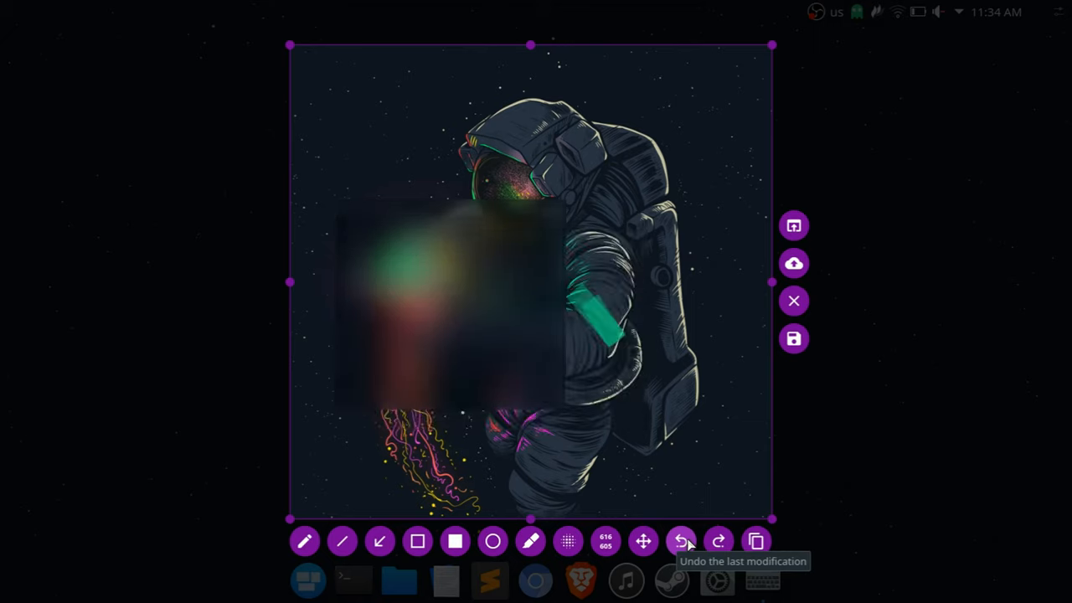
# - Undo the latest blur so it can be redrawn over the jellyfish and hand
pyautogui.click(680, 542)
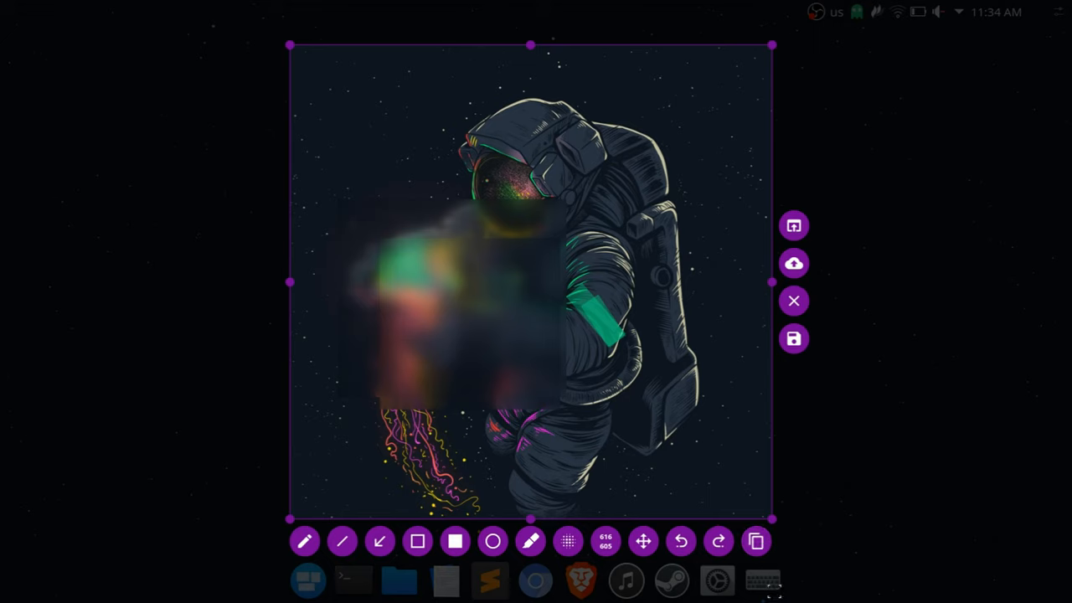
pyautogui.moveTo(756, 541)
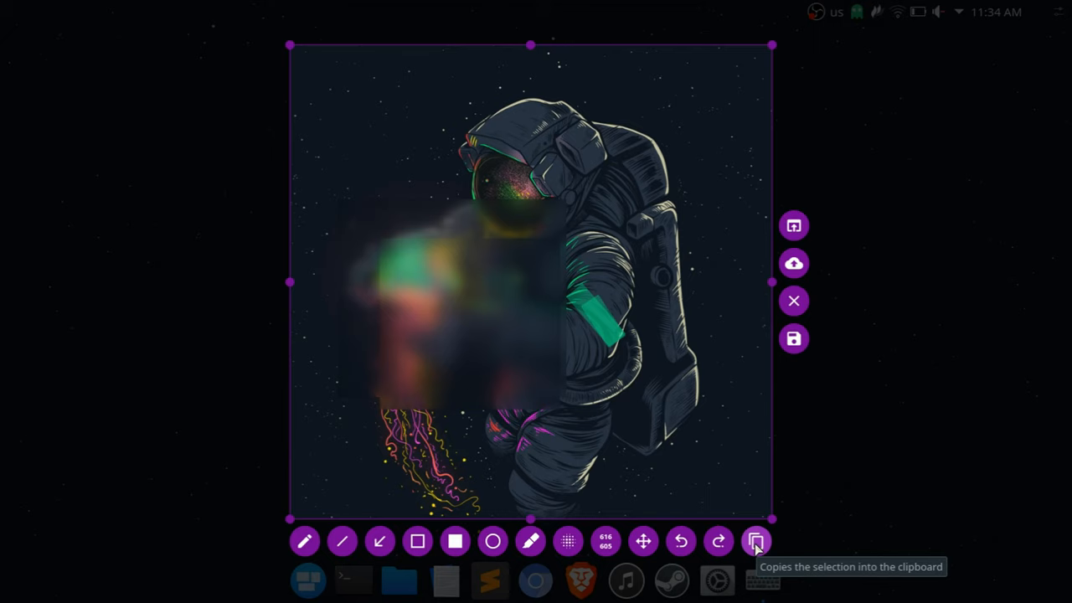
pyautogui.moveTo(757, 541)
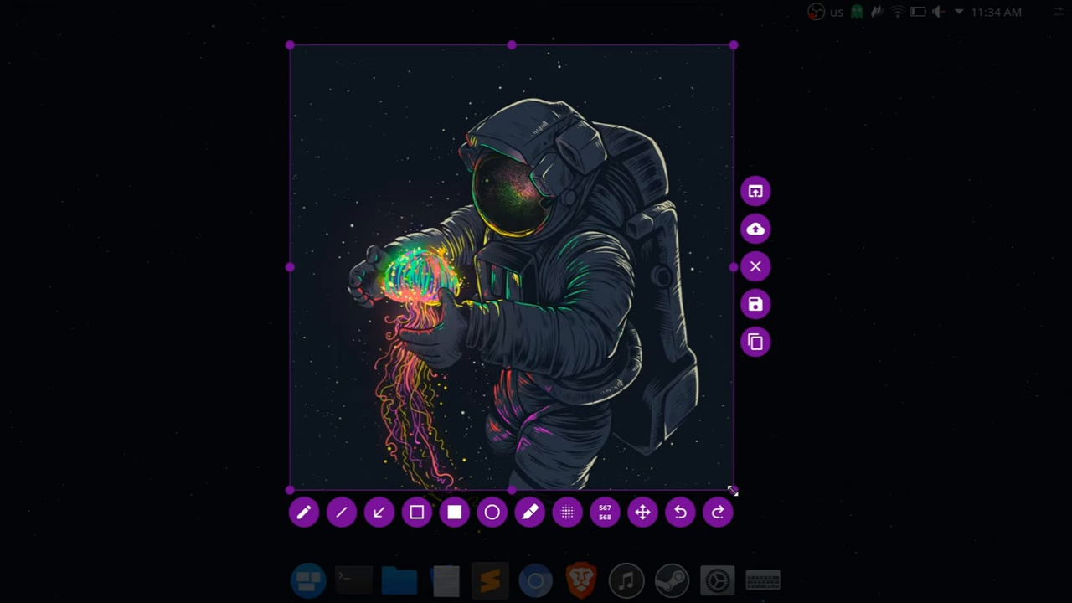
pyautogui.moveTo(732, 299)
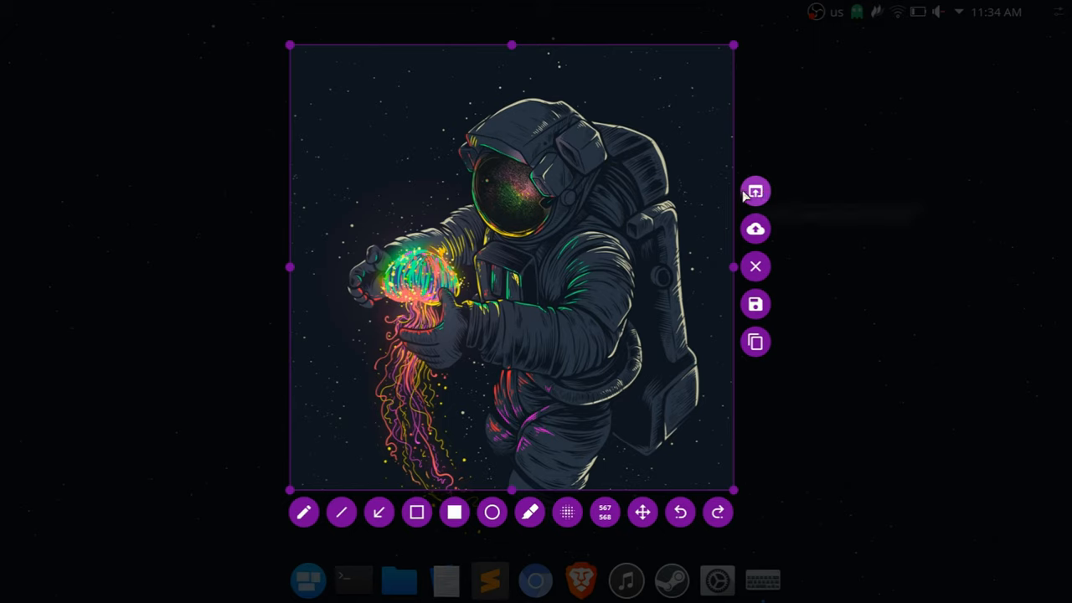
pyautogui.moveTo(754, 191)
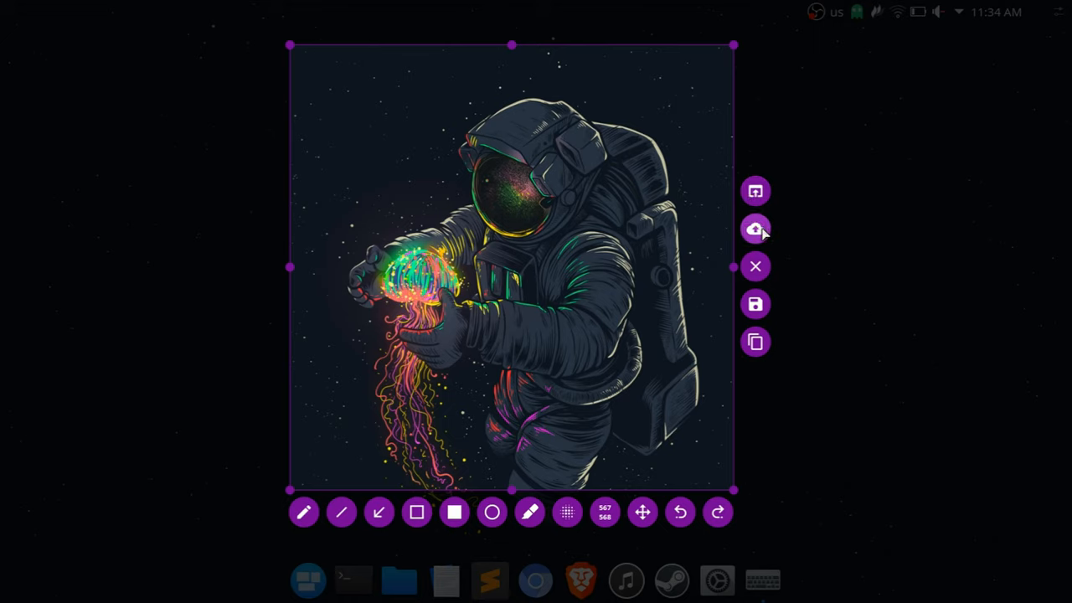
pyautogui.moveTo(754, 228)
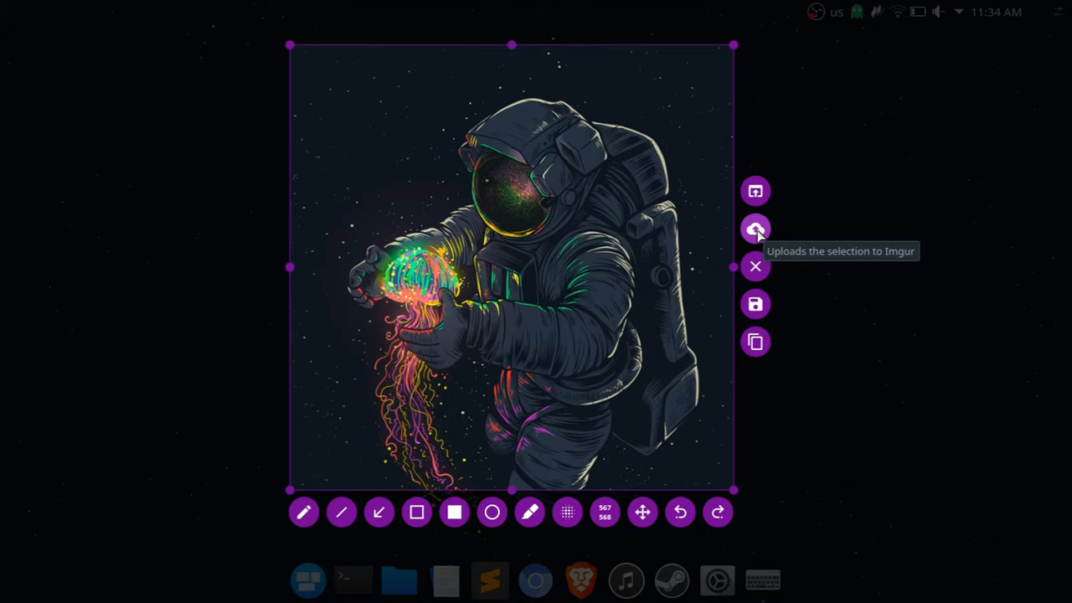
pyautogui.moveTo(757, 234)
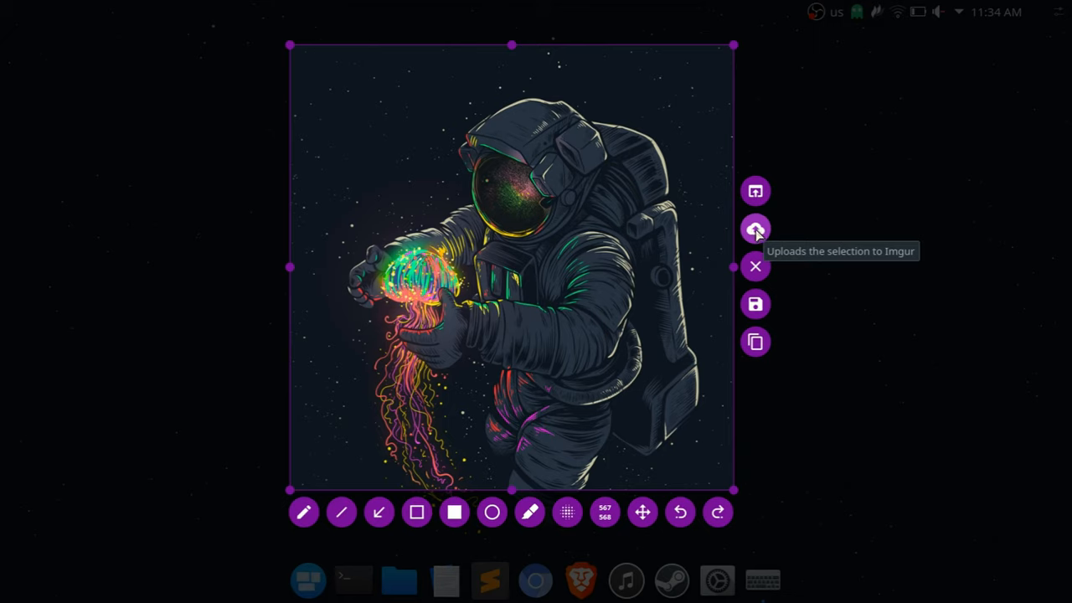
pyautogui.moveTo(737, 242)
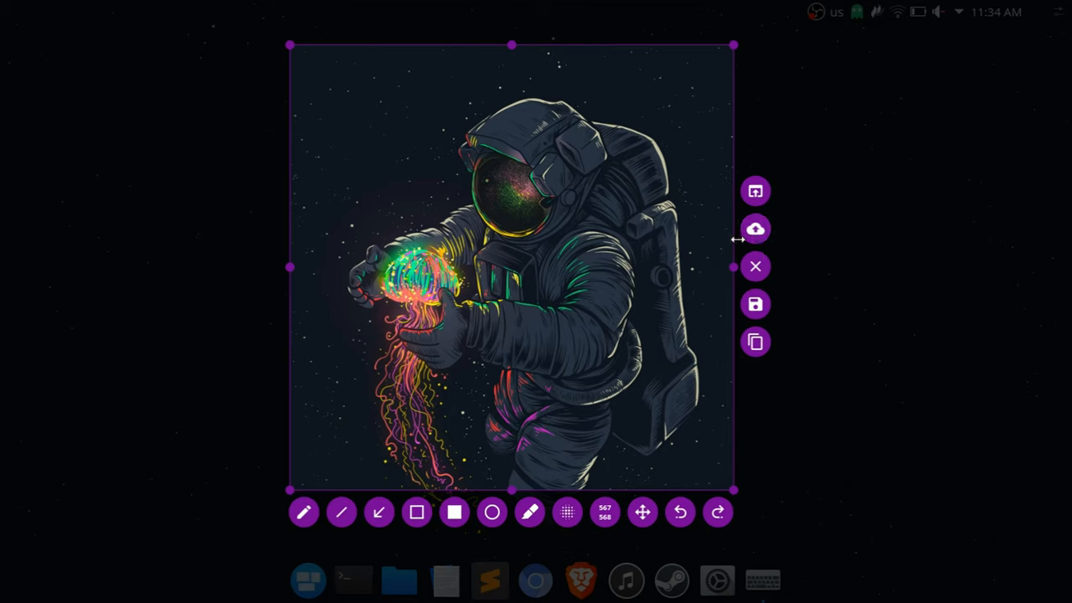
pyautogui.moveTo(756, 266)
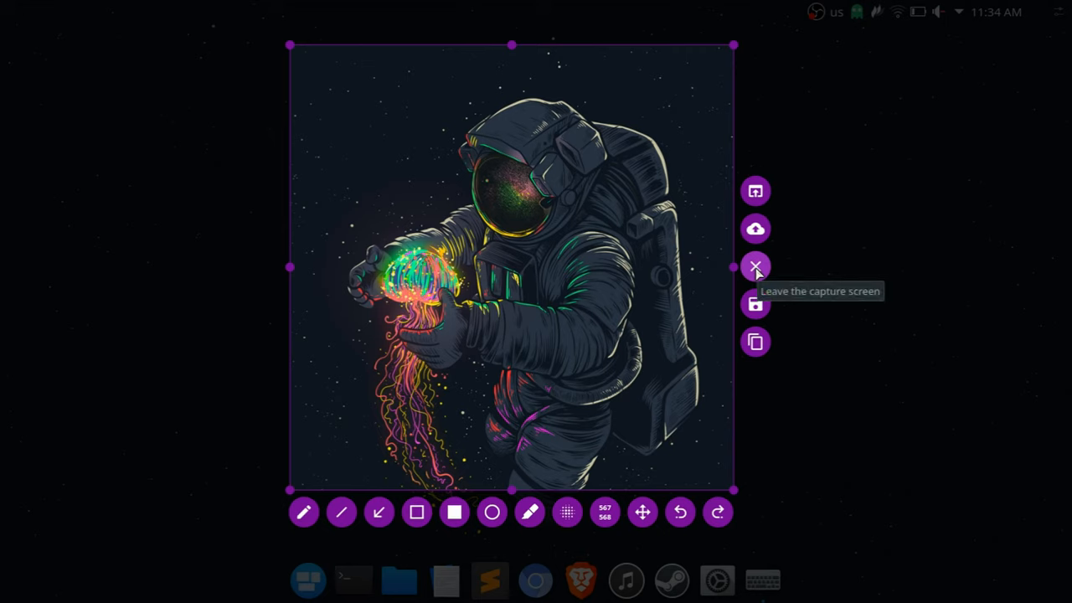
pyautogui.moveTo(754, 304)
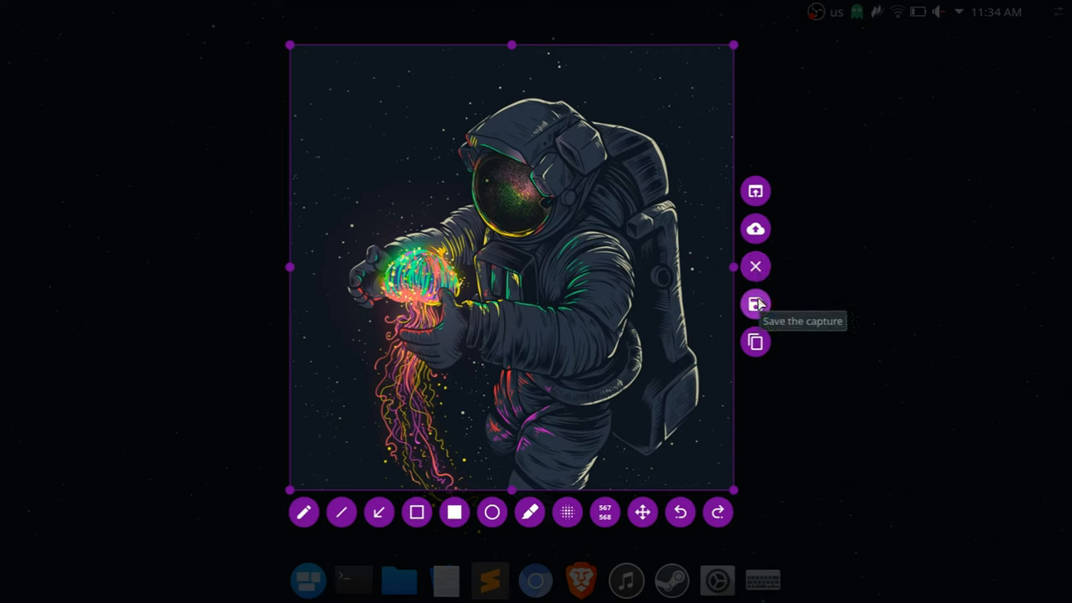
pyautogui.moveTo(754, 343)
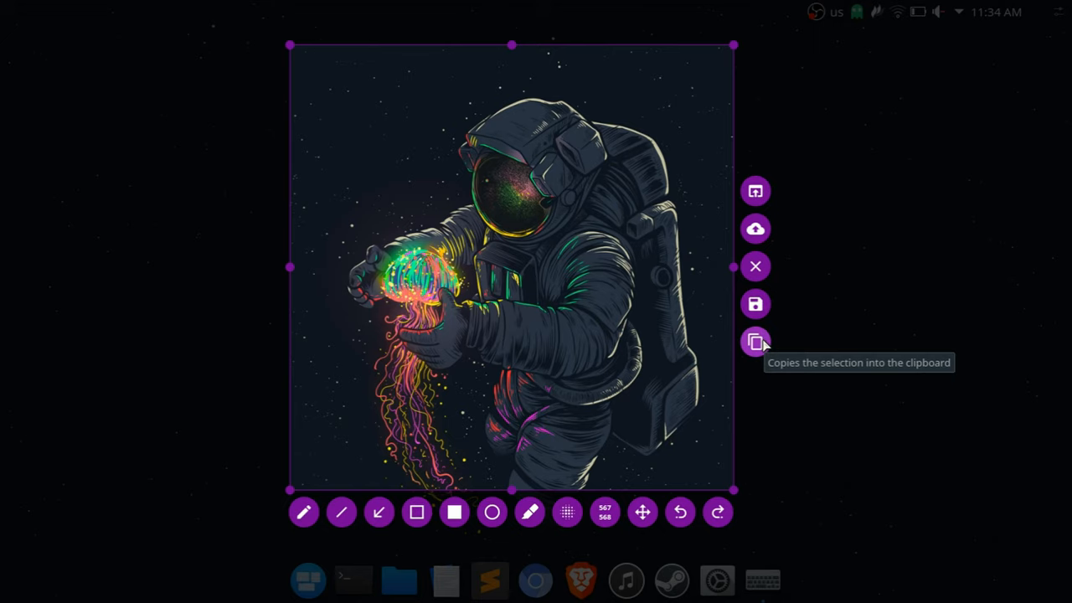
pyautogui.moveTo(550, 264)
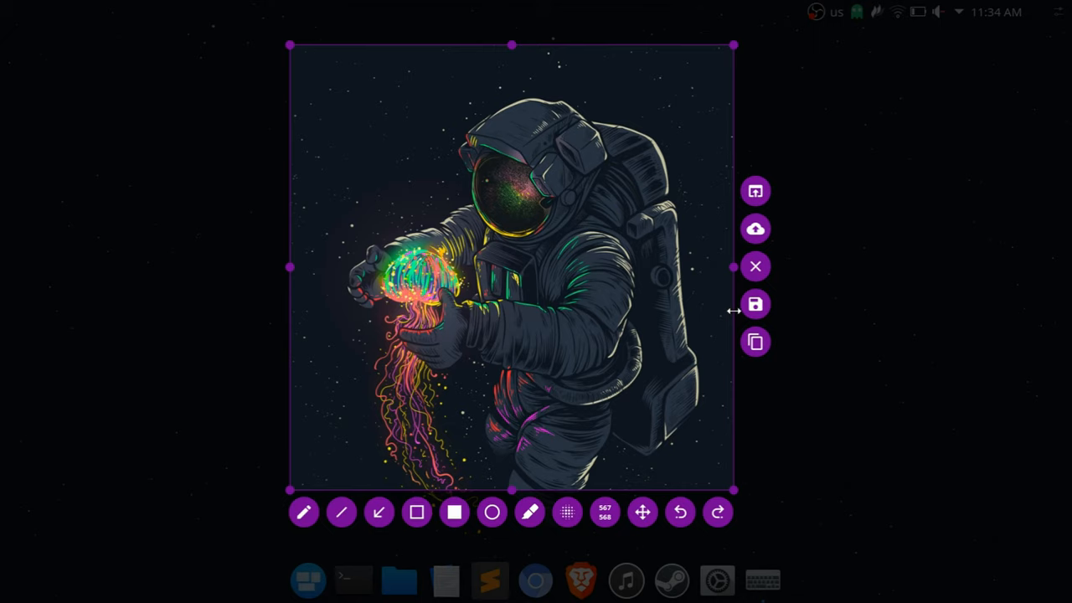
pyautogui.moveTo(332, 99)
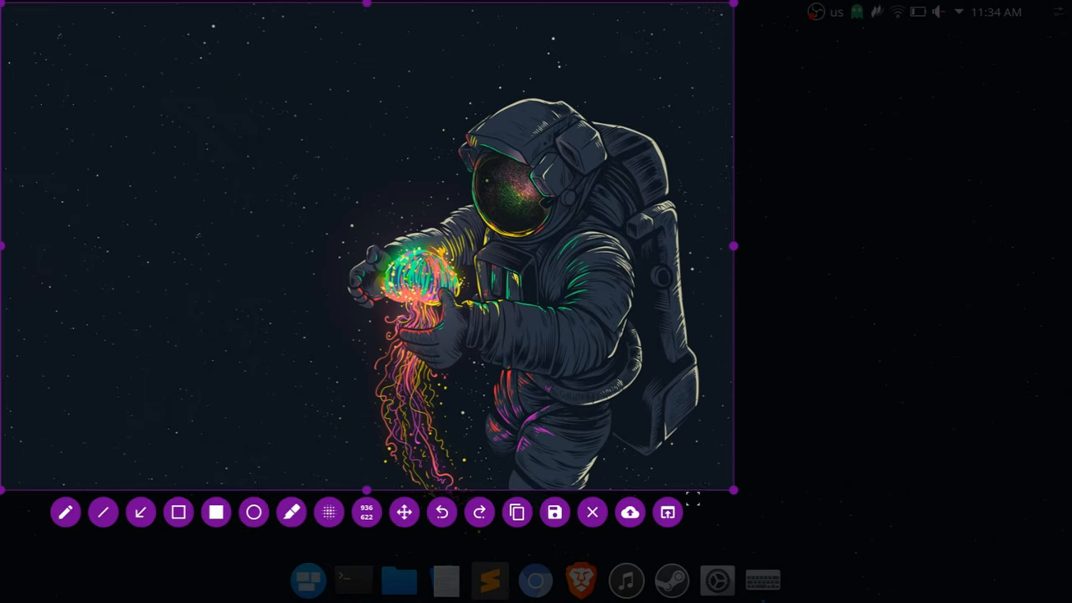
# - Expand the capture selection from the astronaut square to the entire screen
pyautogui.click(593, 513)
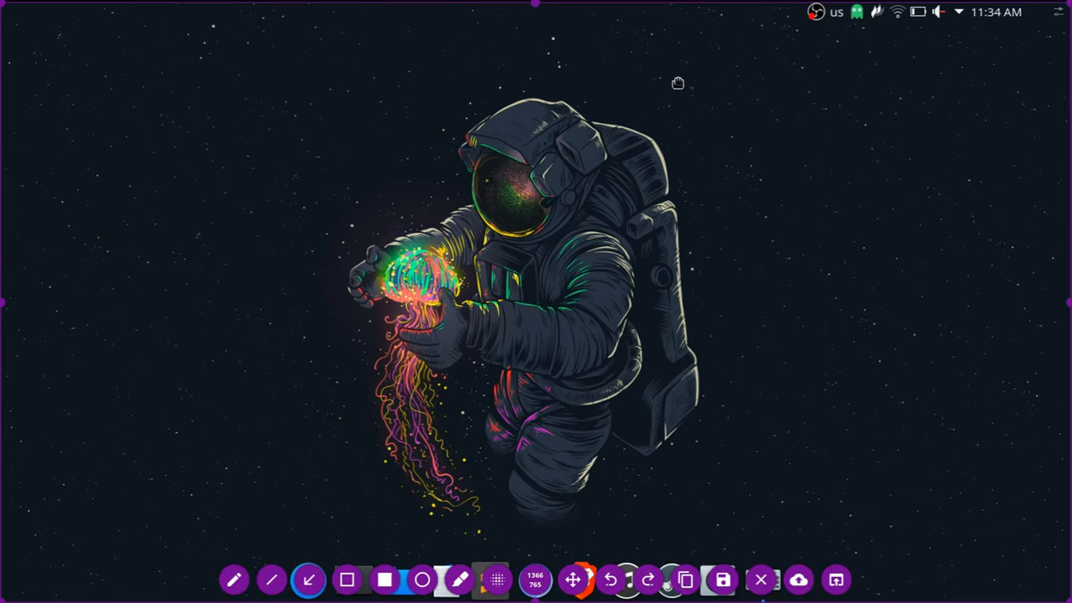
pyautogui.moveTo(536, 9)
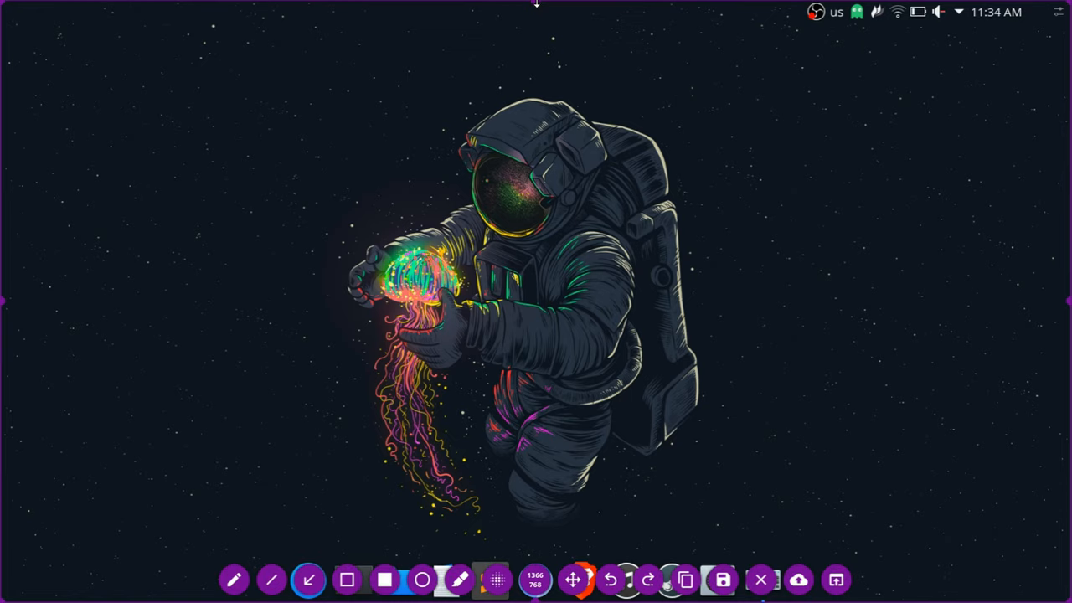
pyautogui.moveTo(402, 44)
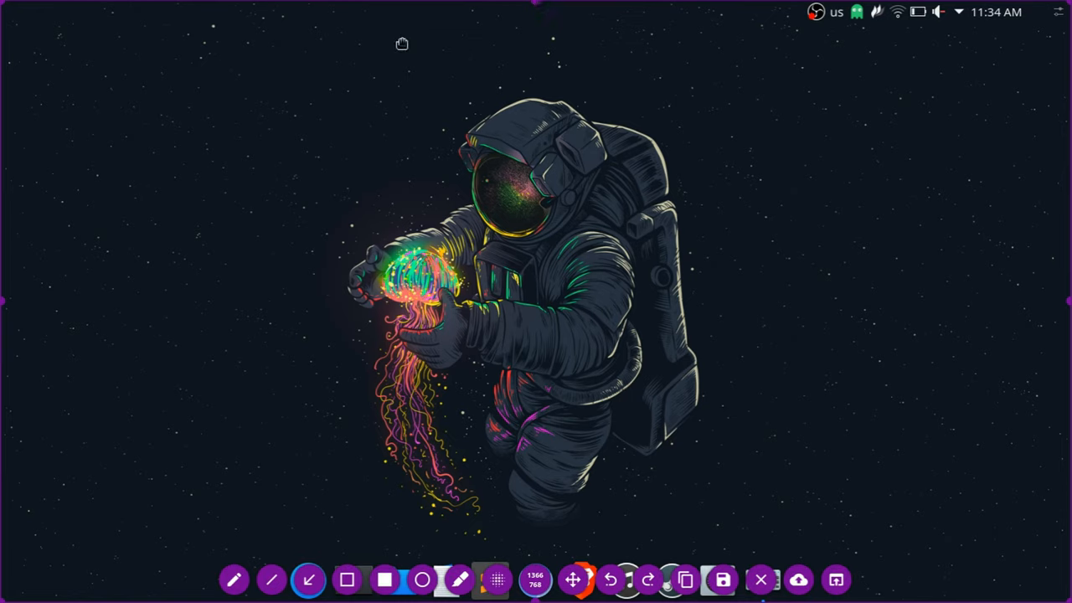
pyautogui.moveTo(858, 218)
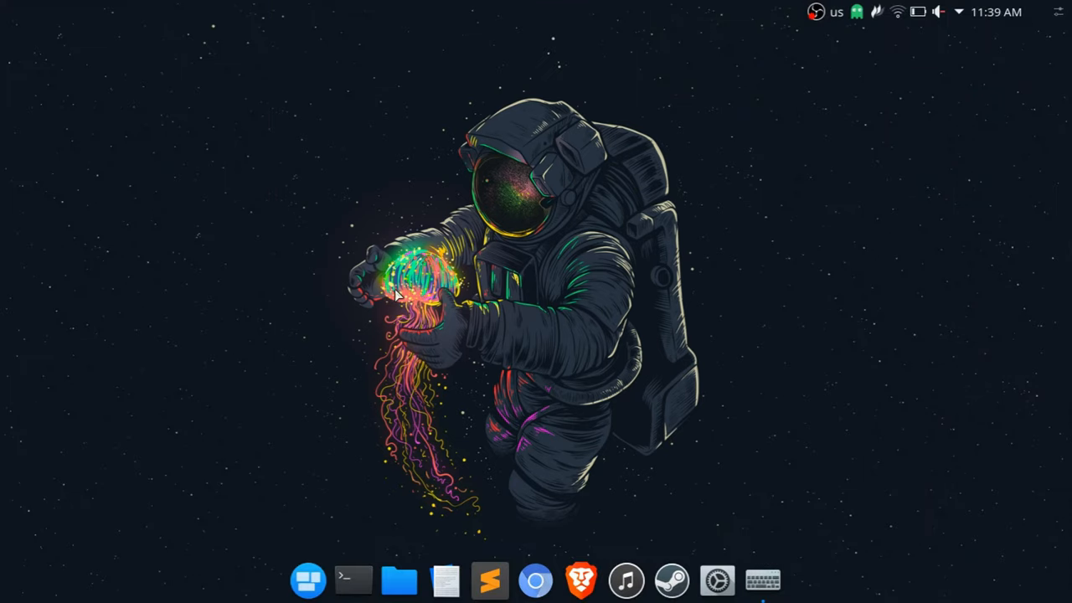
pyautogui.moveTo(466, 285)
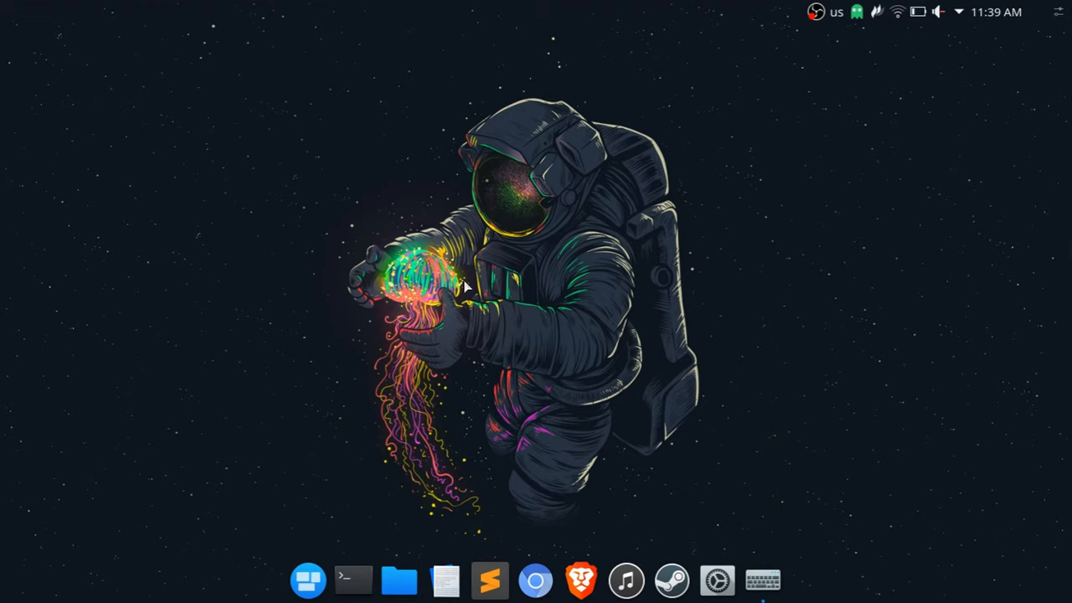
pyautogui.moveTo(845, 91)
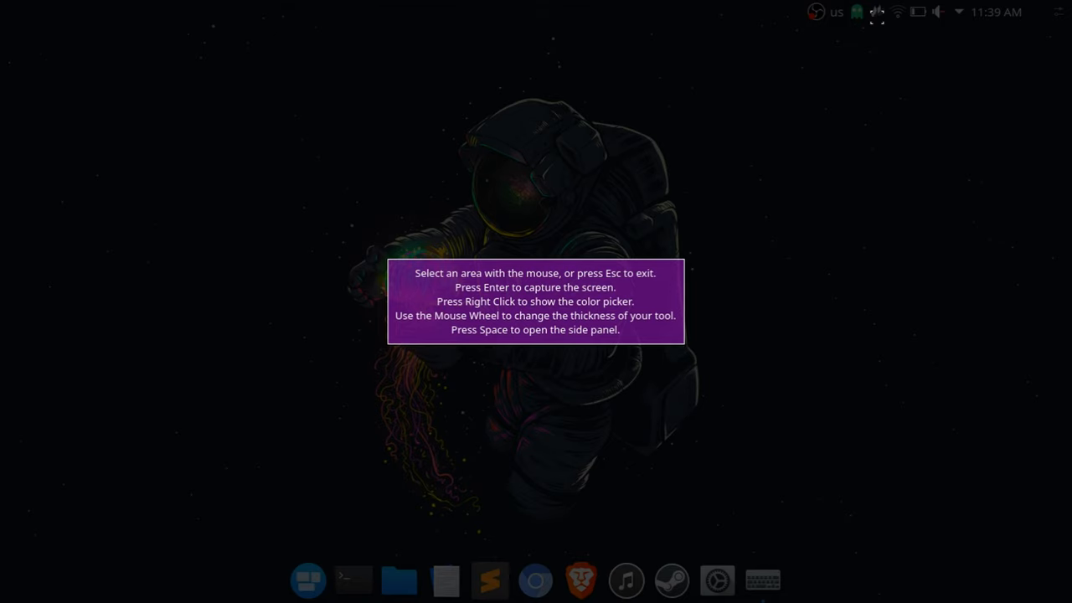
pyautogui.press('Escape')
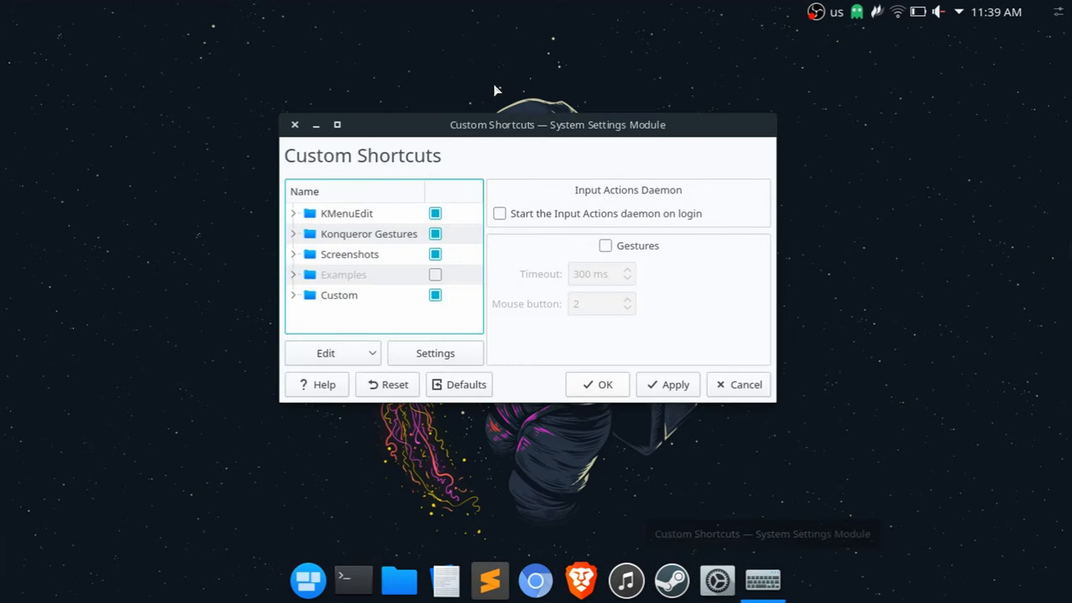
# - Reposition the Custom Shortcuts window and show its Edit menu of new action, group, export, import
pyautogui.moveTo(556, 124); pyautogui.dragTo(667, 102)
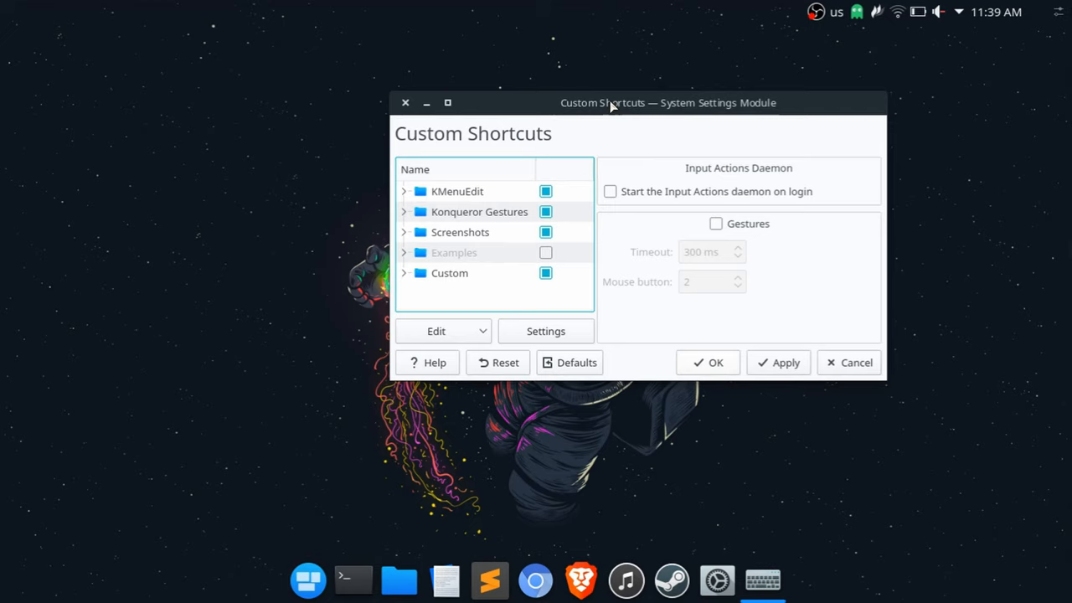
pyautogui.moveTo(295, 181)
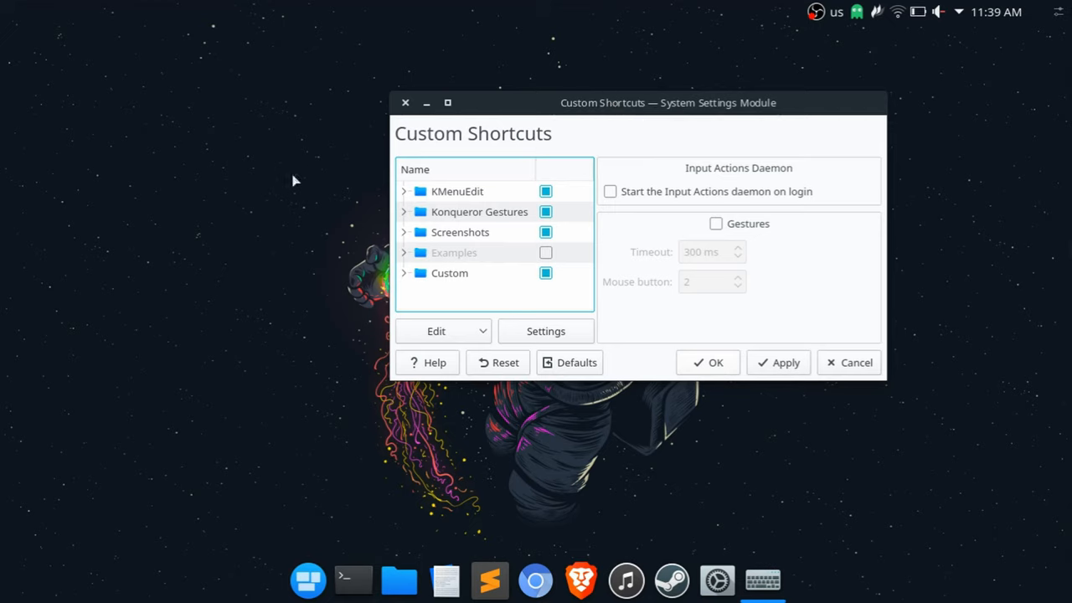
pyautogui.moveTo(365, 283)
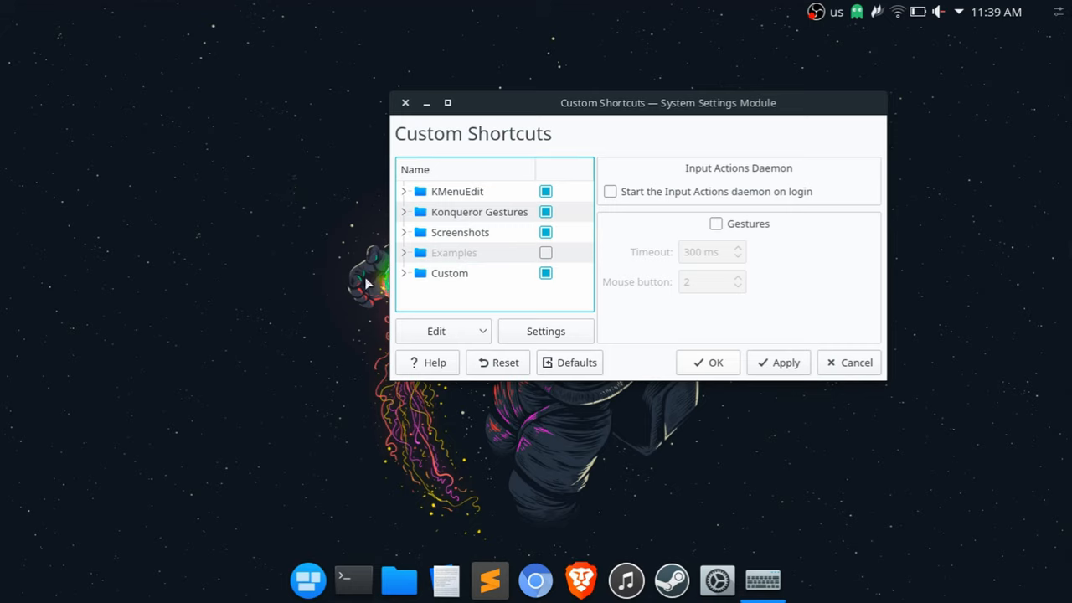
pyautogui.moveTo(395, 329)
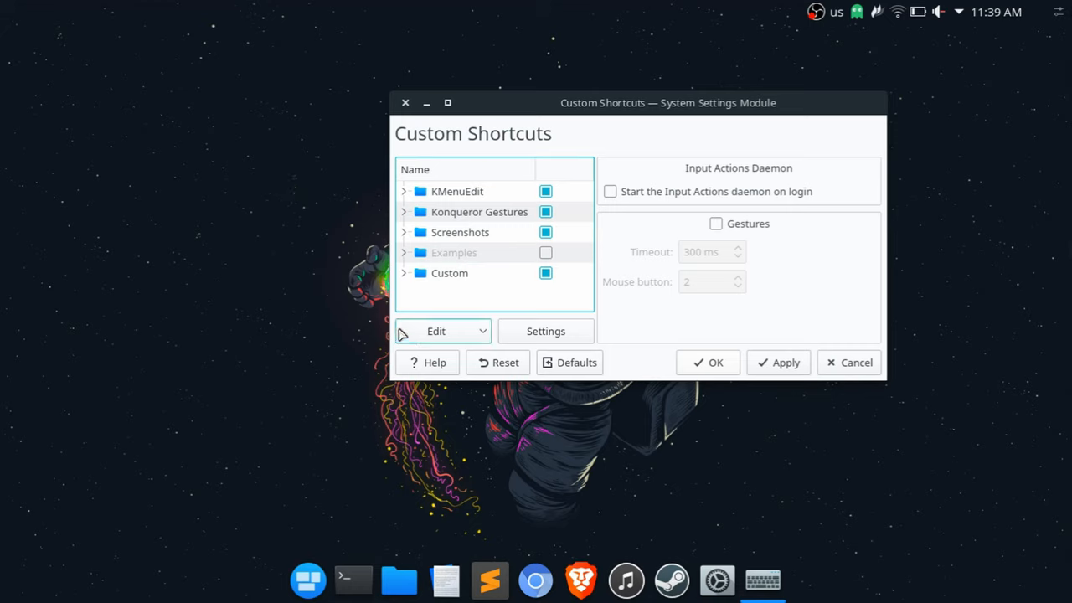
pyautogui.moveTo(534, 102)
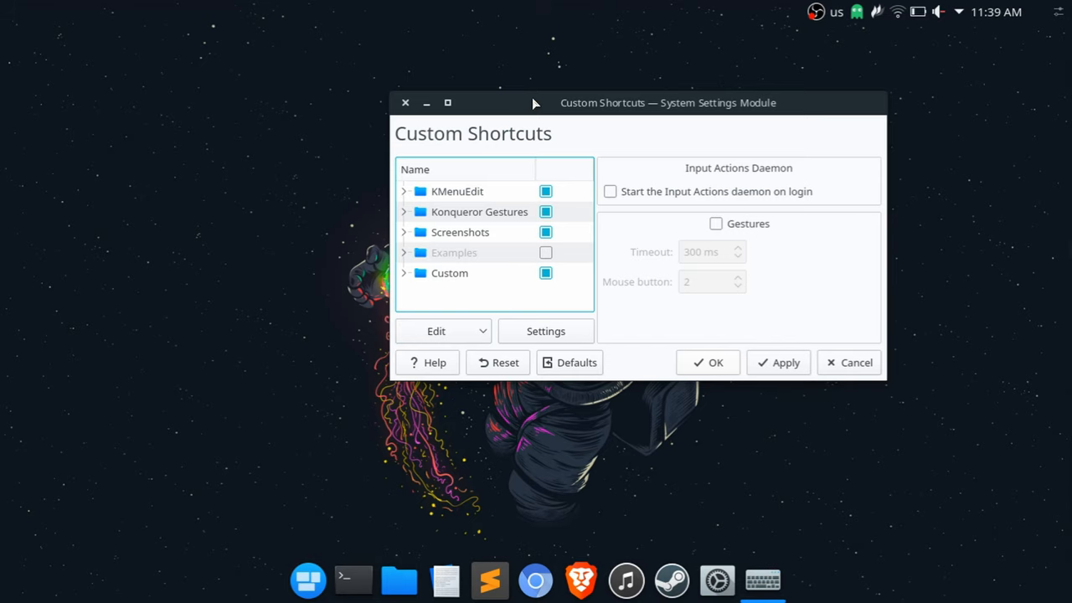
pyautogui.moveTo(533, 102); pyautogui.dragTo(610, 118)
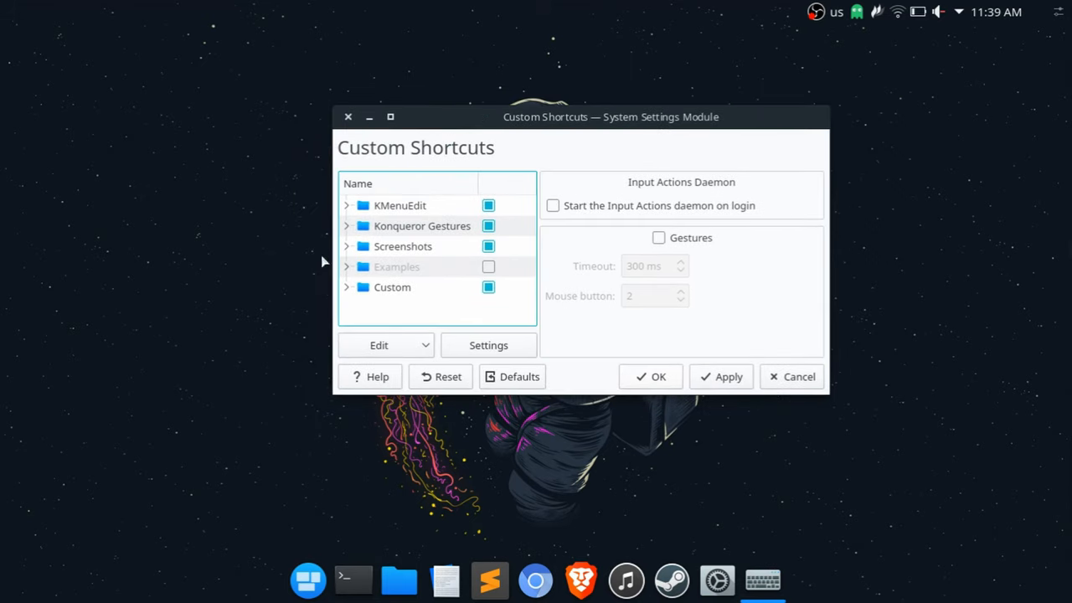
pyautogui.click(379, 345)
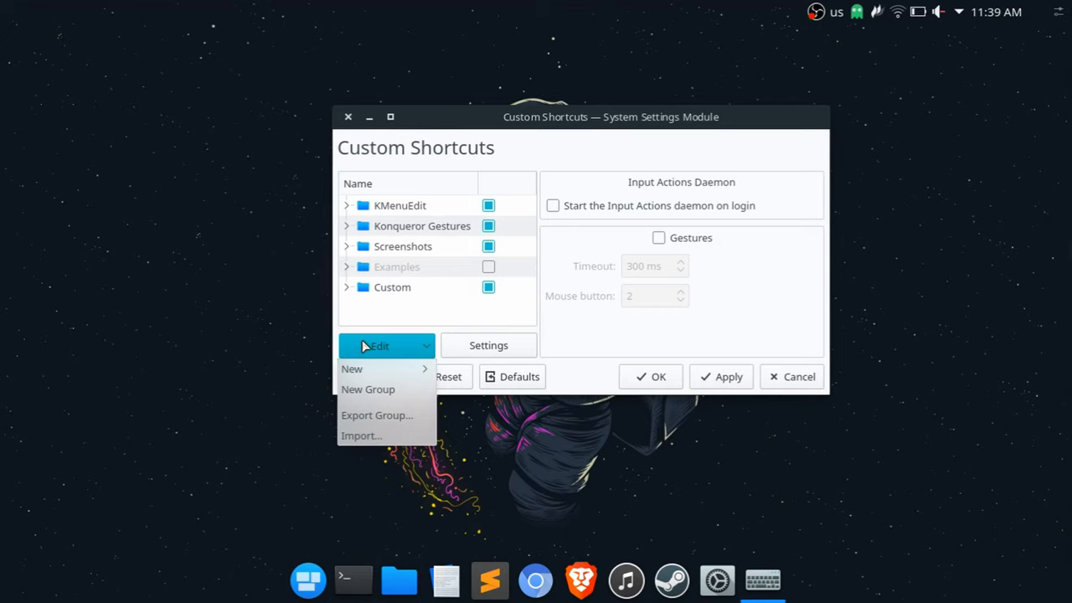
pyautogui.moveTo(351, 369)
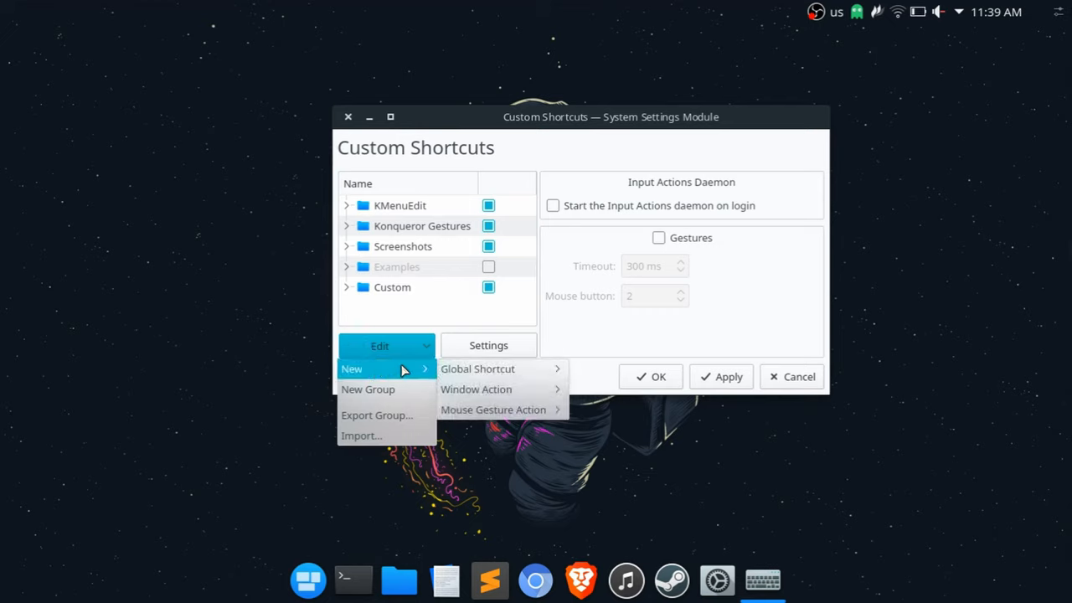
pyautogui.moveTo(477, 369)
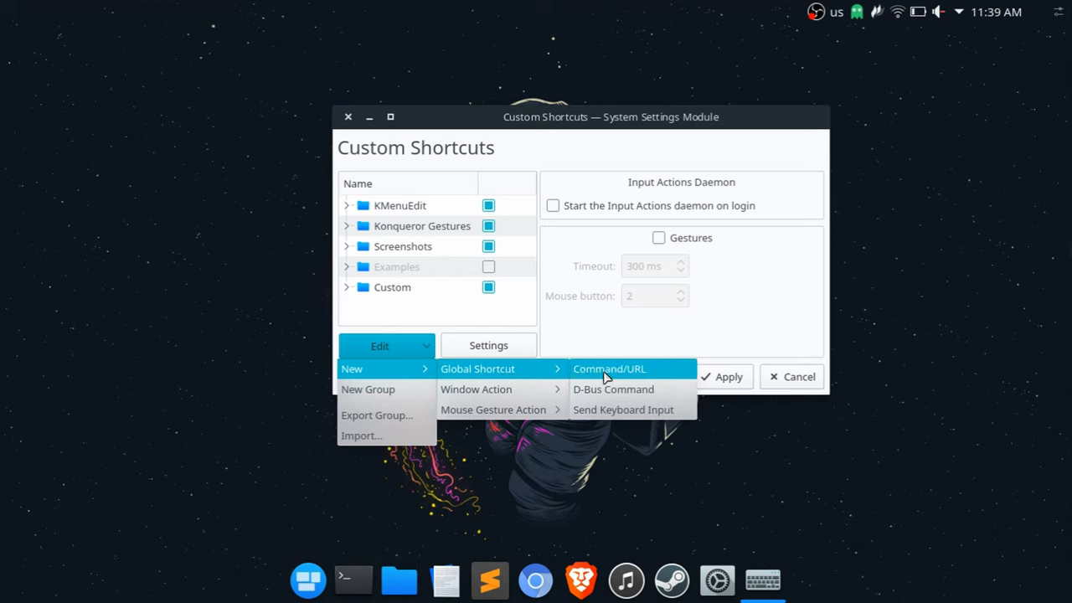
# - Create a new global shortcut of the Command/URL type in Custom Shortcuts
pyautogui.click(610, 369)
pyautogui.write('flameshot')
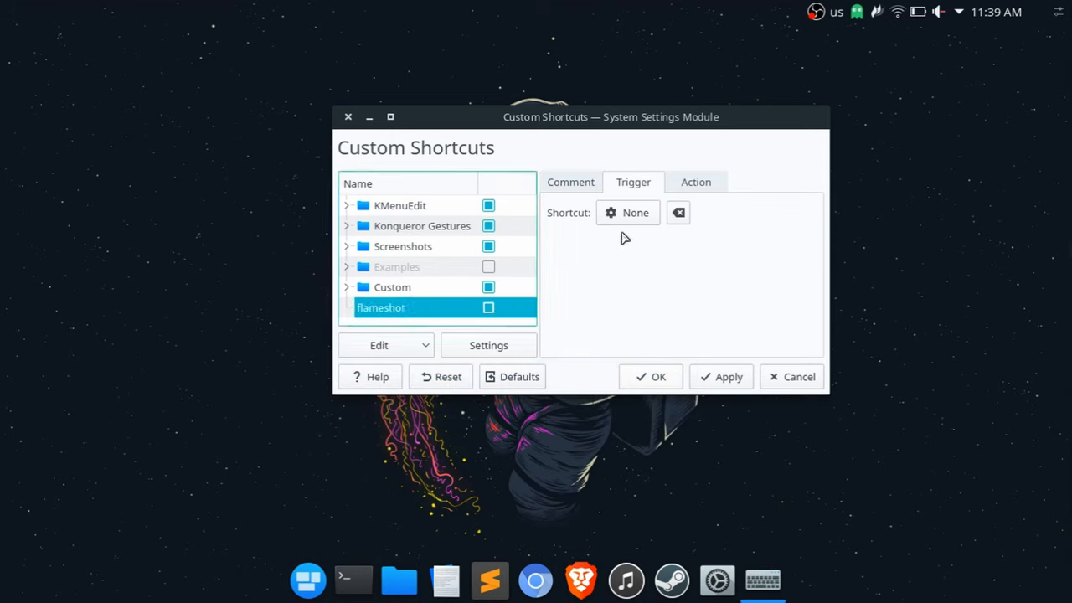
pyautogui.click(627, 211)
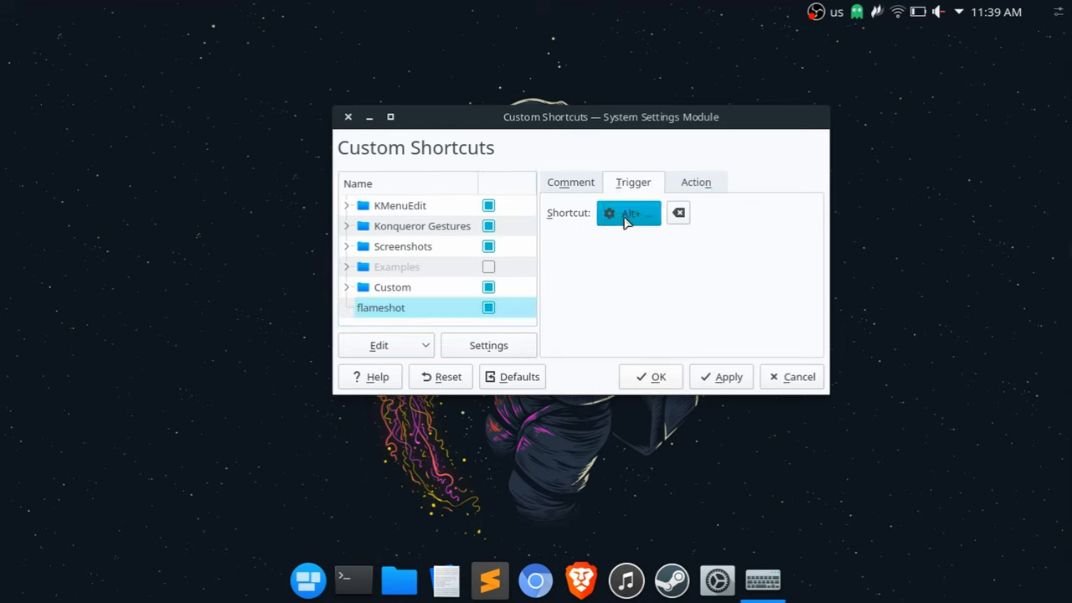
pyautogui.press('alt+f')
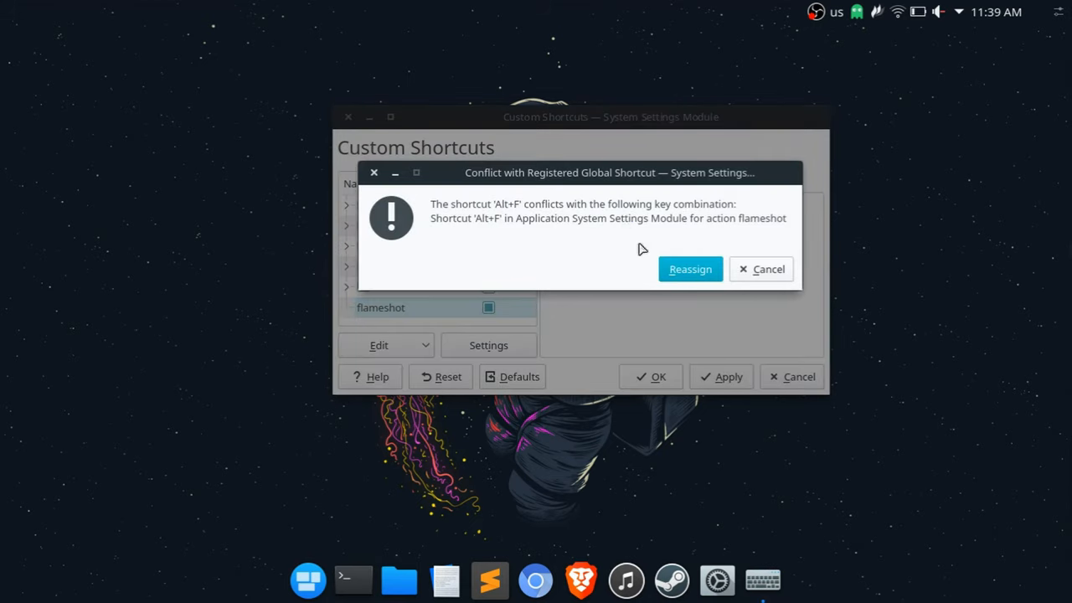
pyautogui.moveTo(690, 238)
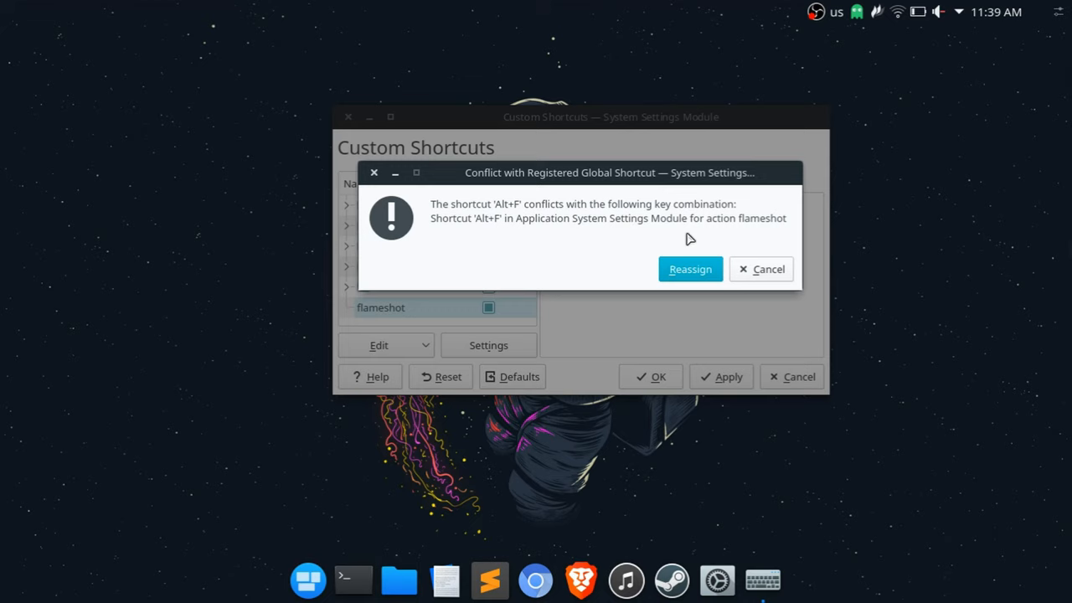
pyautogui.moveTo(744, 278)
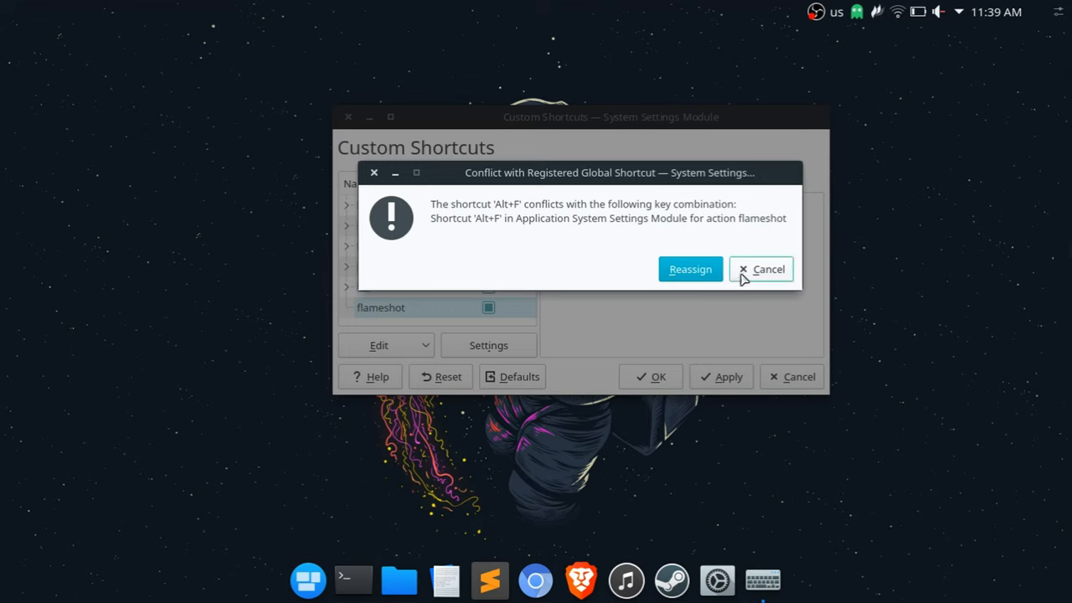
pyautogui.click(762, 268)
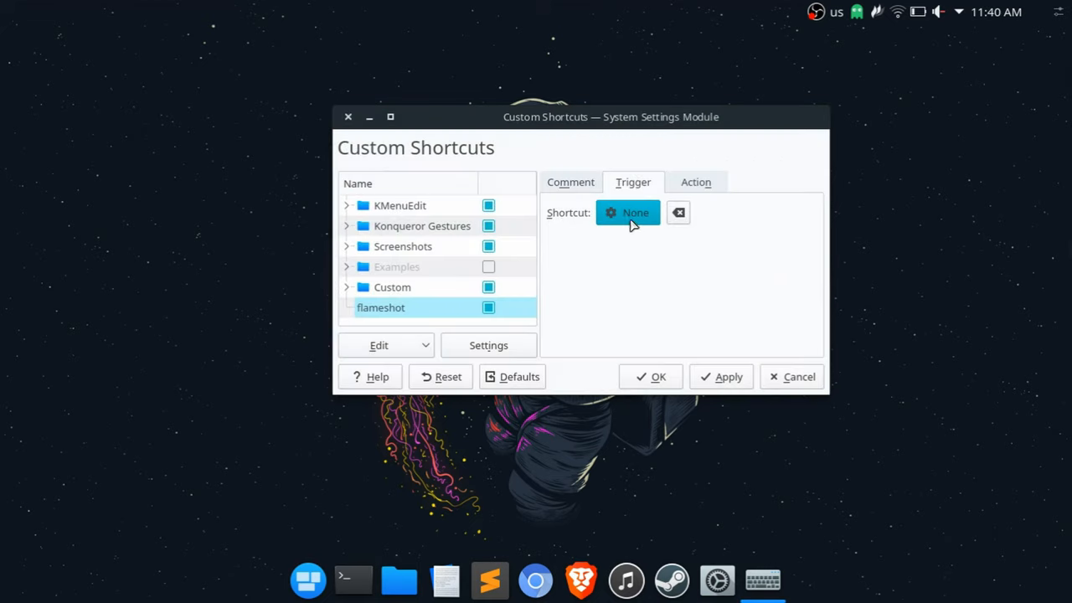
pyautogui.click(627, 213)
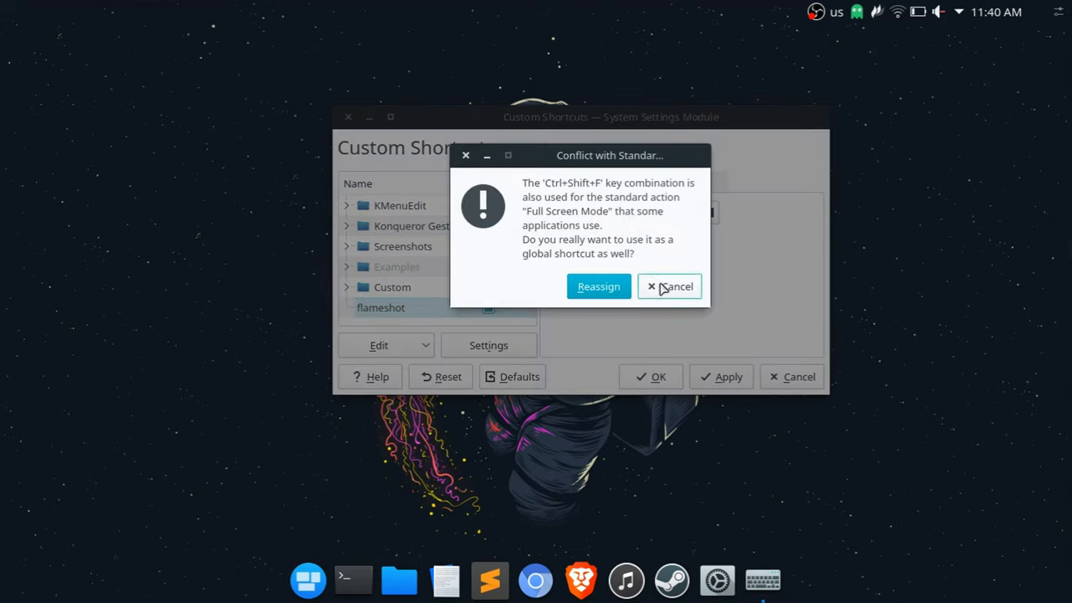
pyautogui.click(670, 286)
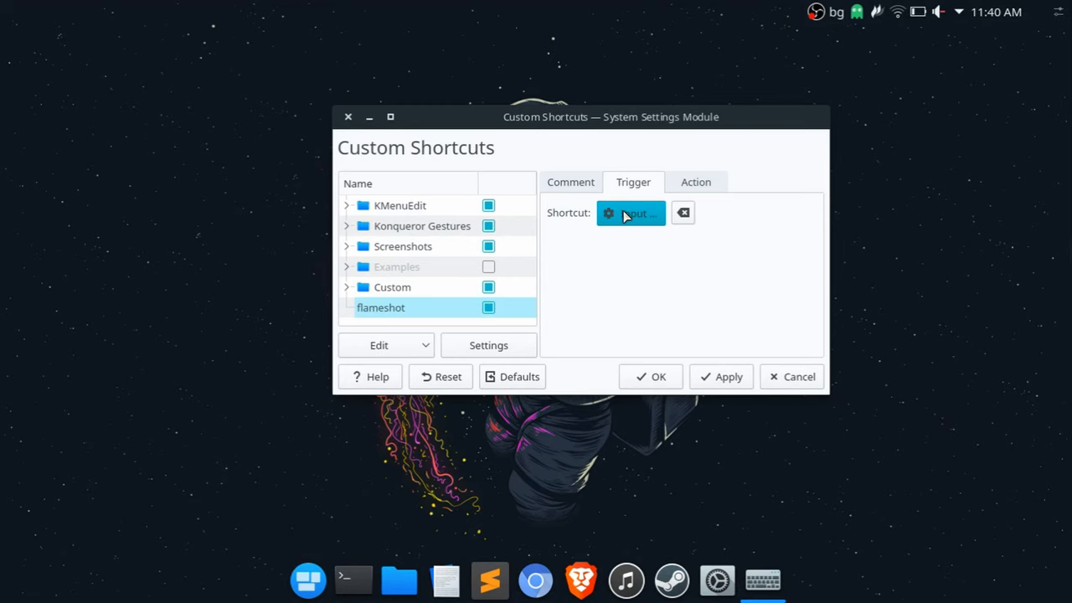
pyautogui.press('Alt+f')
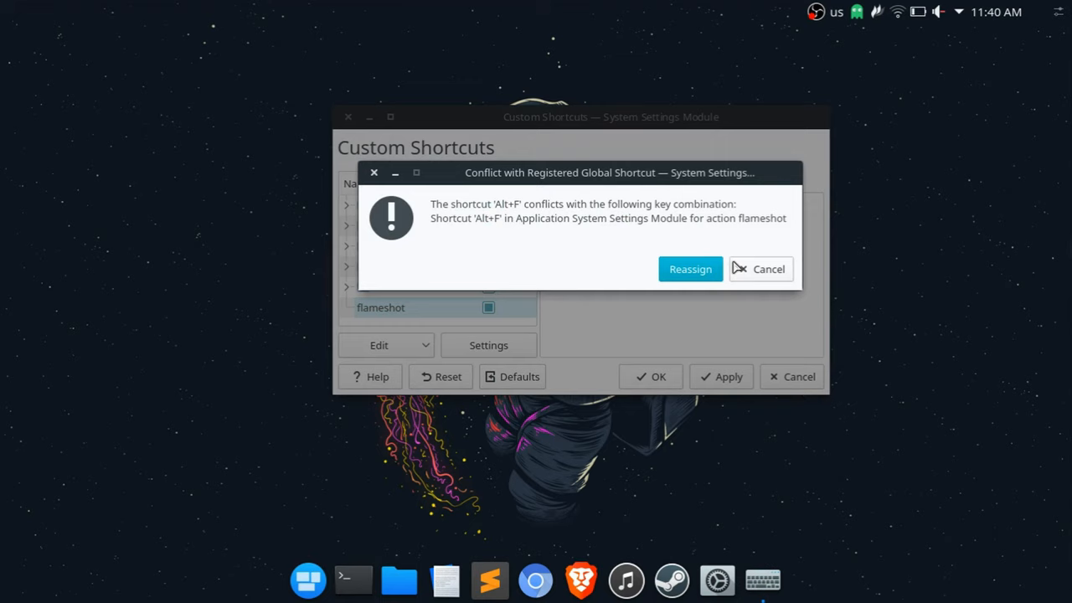
pyautogui.click(759, 268)
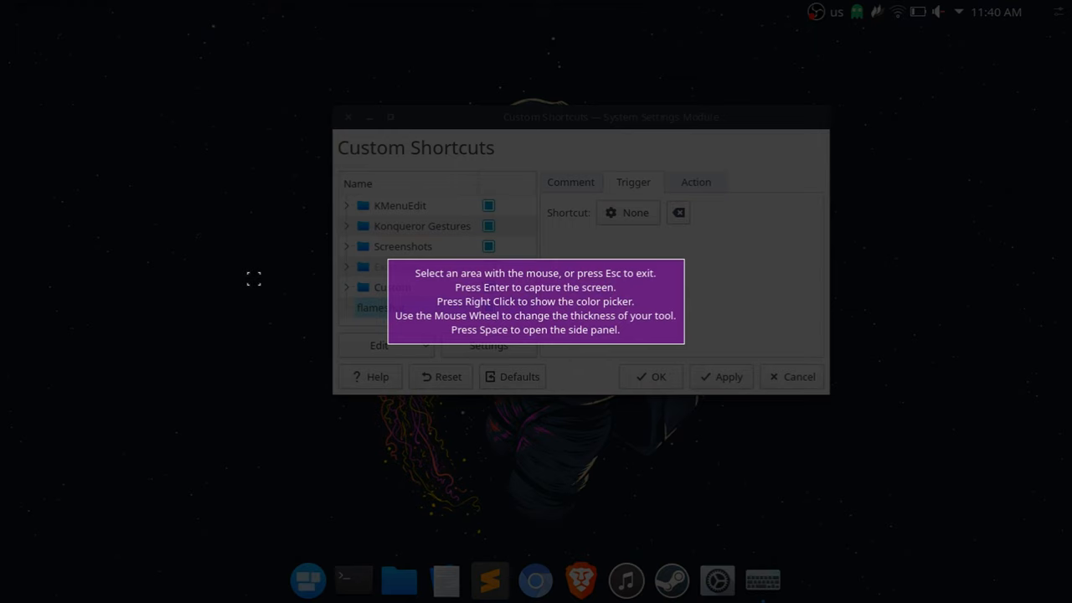
pyautogui.press('Escape')
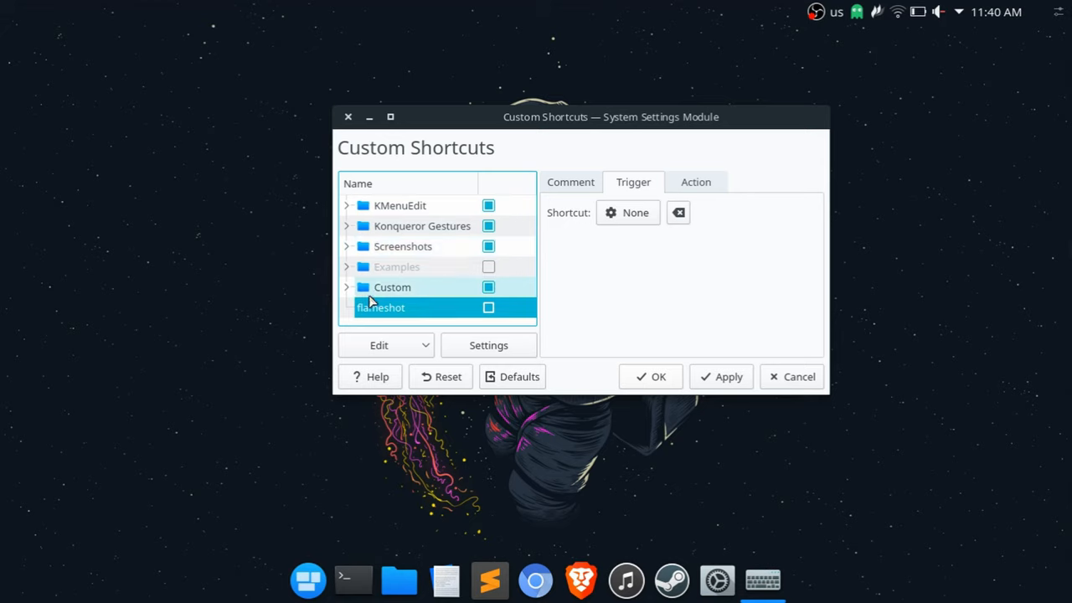
# - Set the flameshot shortcut's action command to 'flameshot gui'
pyautogui.click(695, 181)
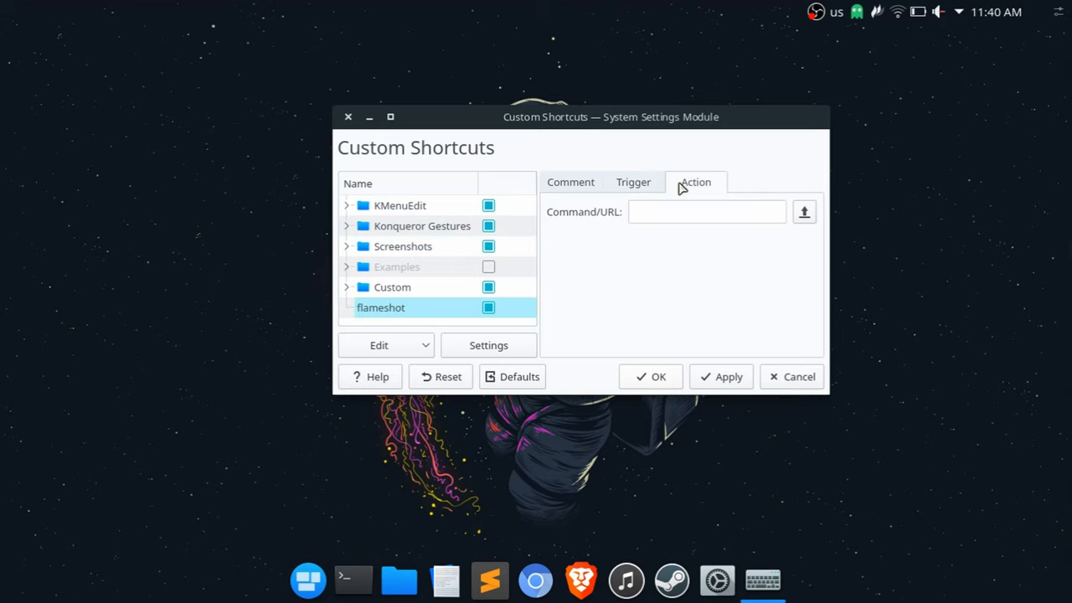
pyautogui.click(707, 211)
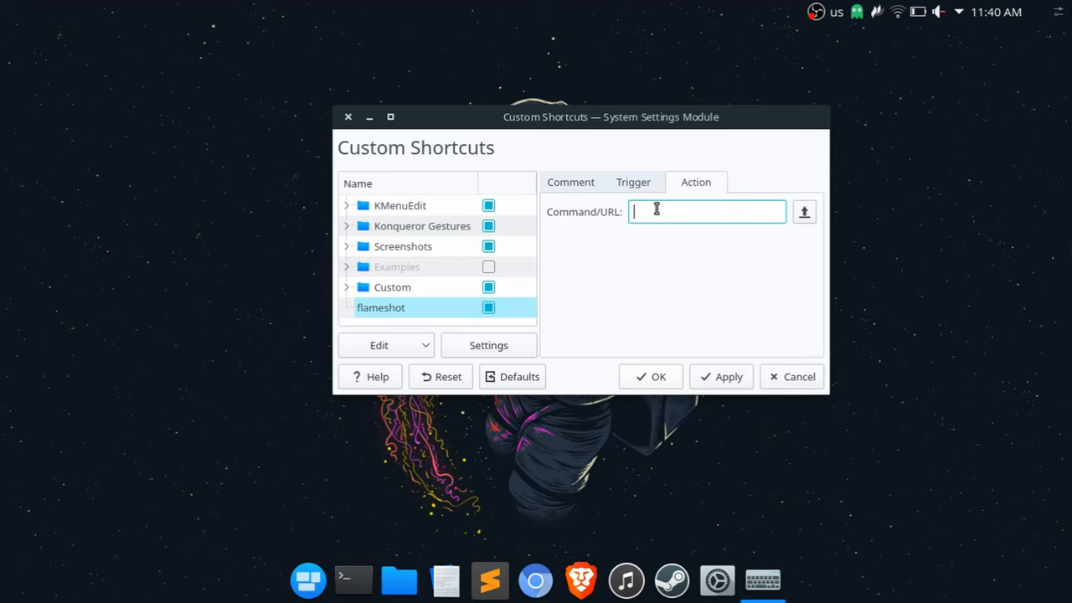
pyautogui.write('flameshot gui')
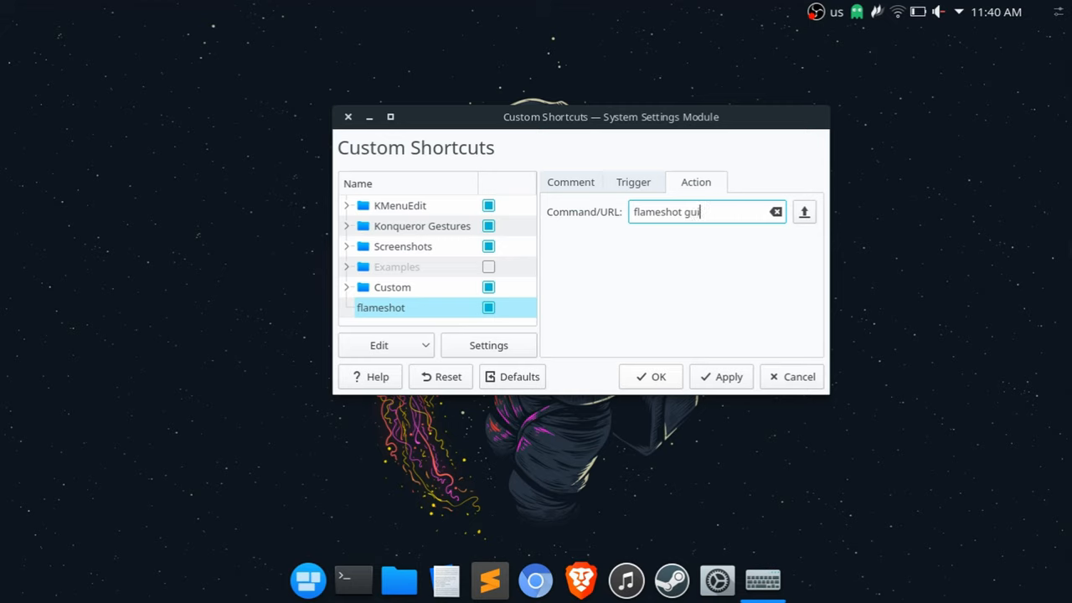
pyautogui.moveTo(727, 158)
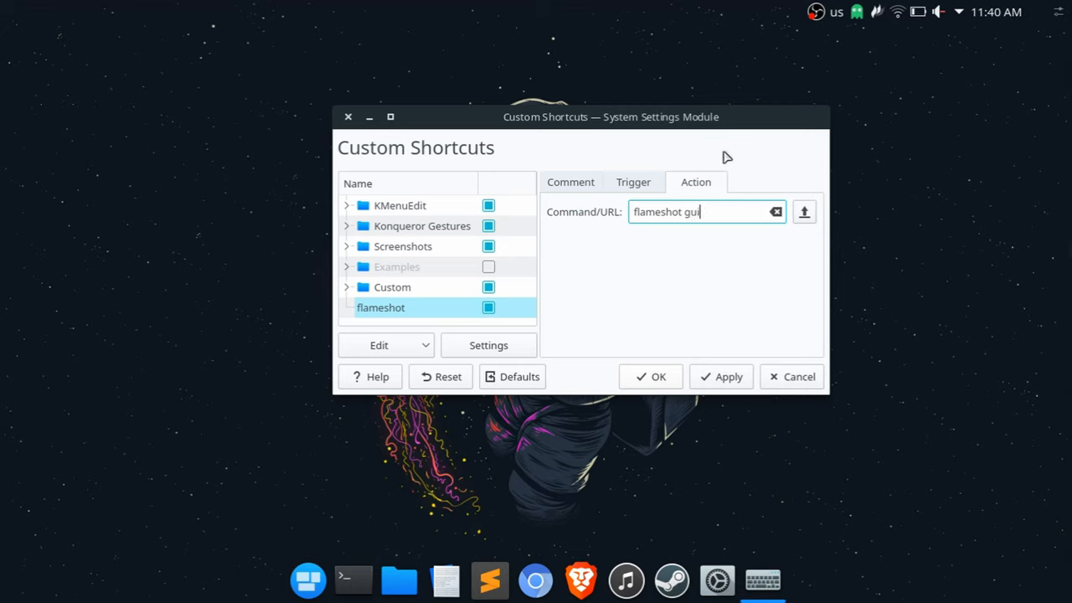
pyautogui.press('BackSpace')
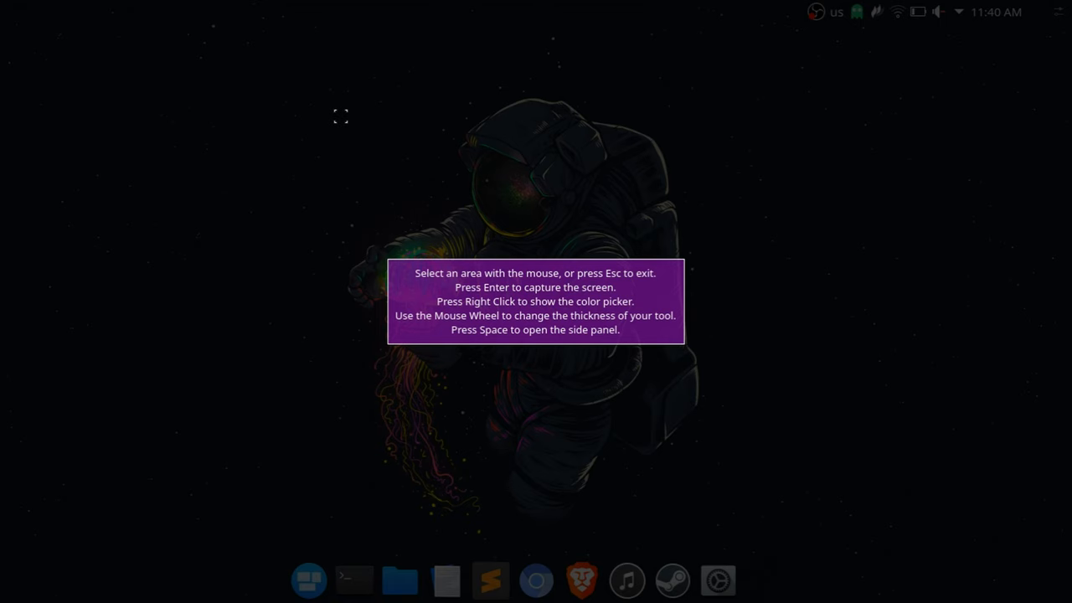
# - Leave the Flameshot capture overlay without capturing
pyautogui.press('Escape')
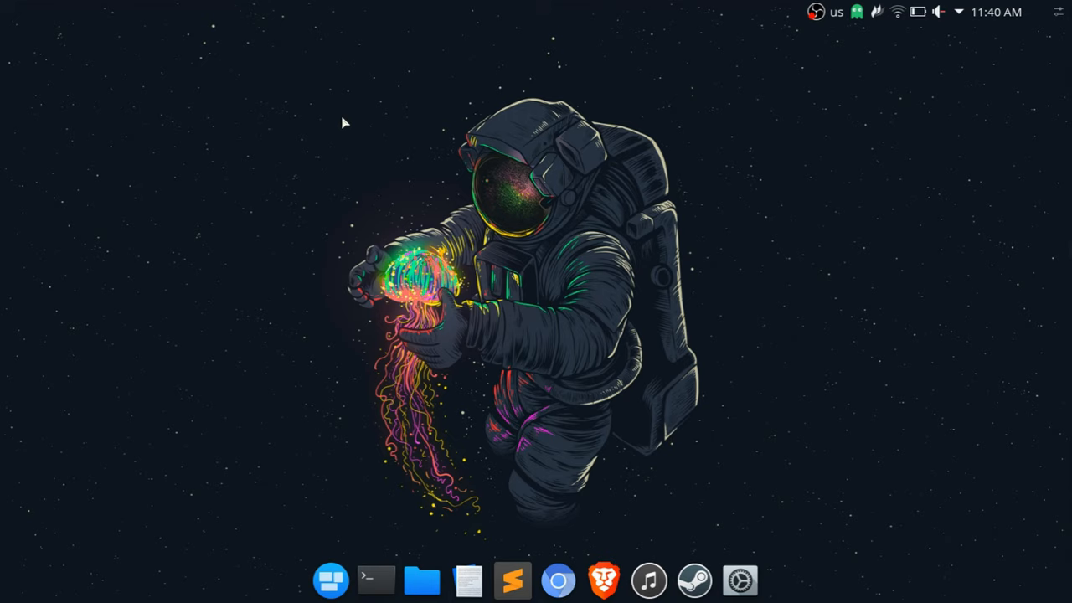
pyautogui.moveTo(590, 228)
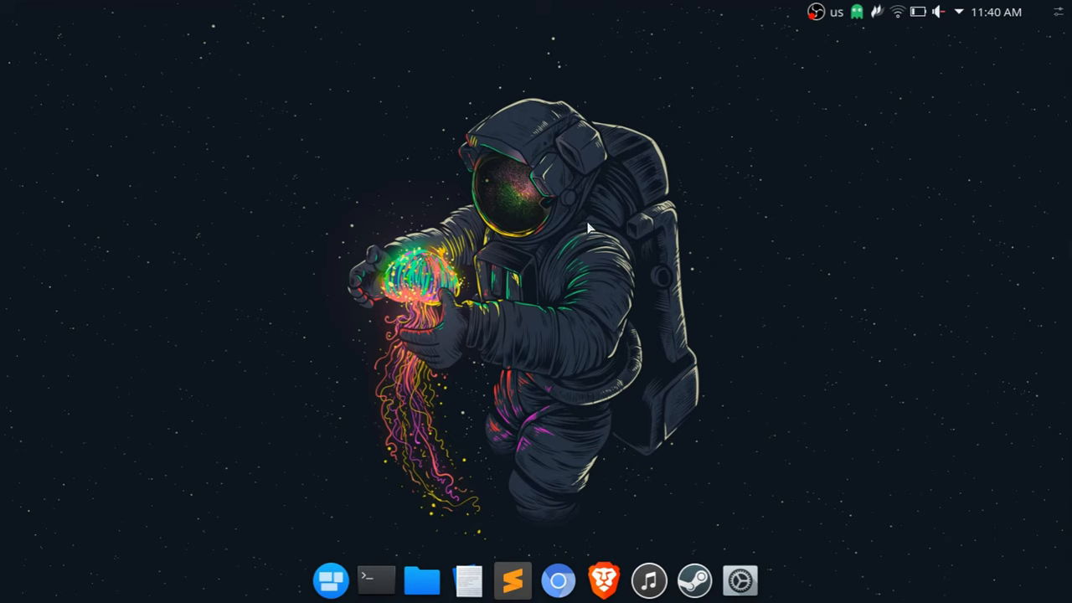
pyautogui.moveTo(744, 144)
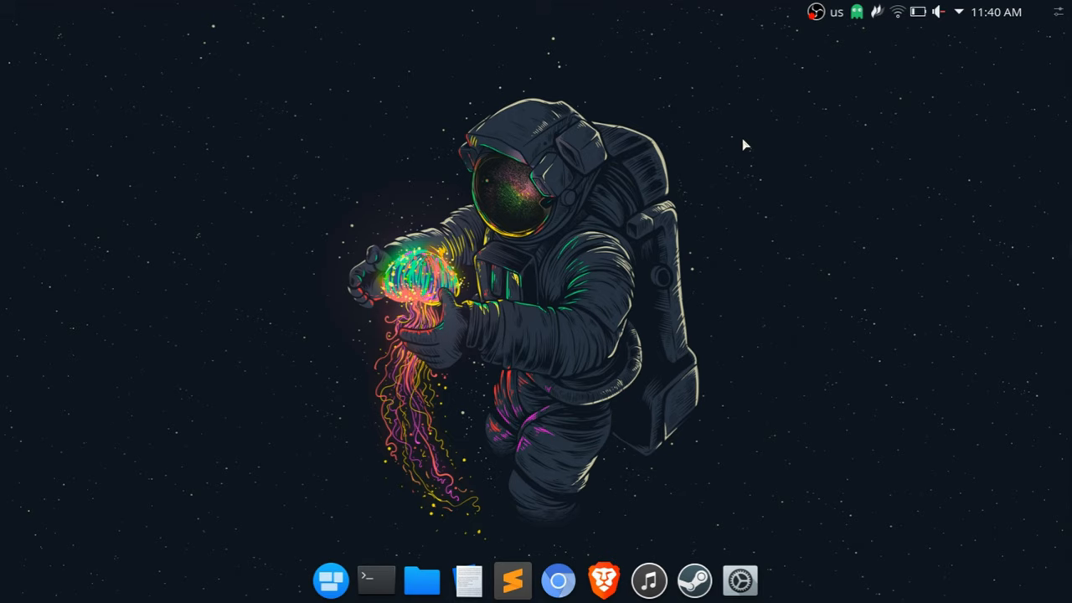
pyautogui.moveTo(747, 82)
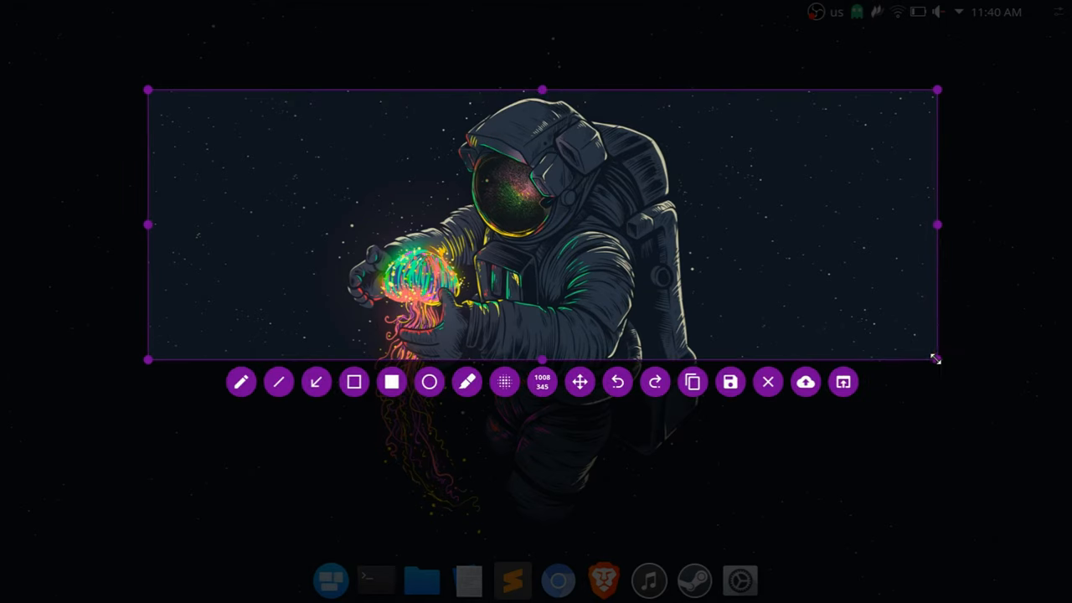
# - Reshape the capture region into a taller frame enclosing the whole astronaut
pyautogui.moveTo(938, 360); pyautogui.dragTo(784, 536)
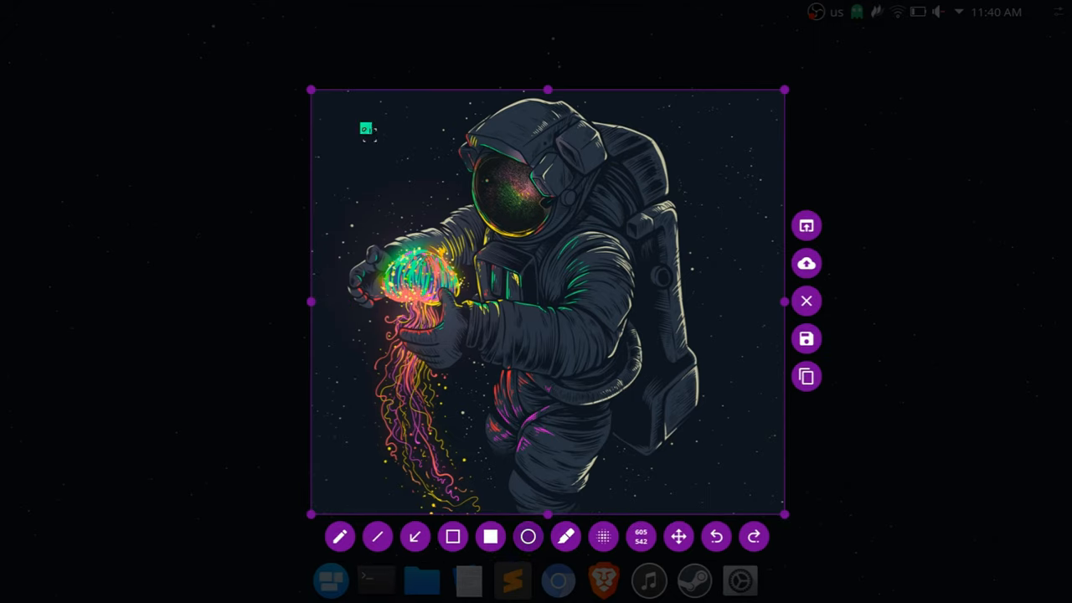
# - Annotate the capture with a green circle around the helmet and a freehand green line beneath
pyautogui.moveTo(366, 130); pyautogui.dragTo(519, 288)
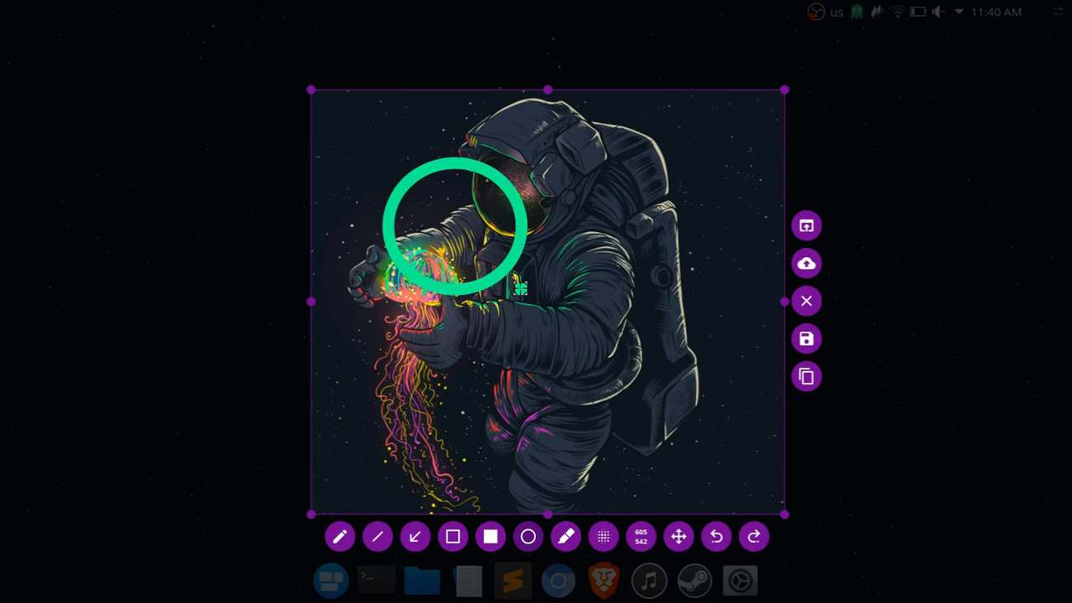
pyautogui.moveTo(603, 536)
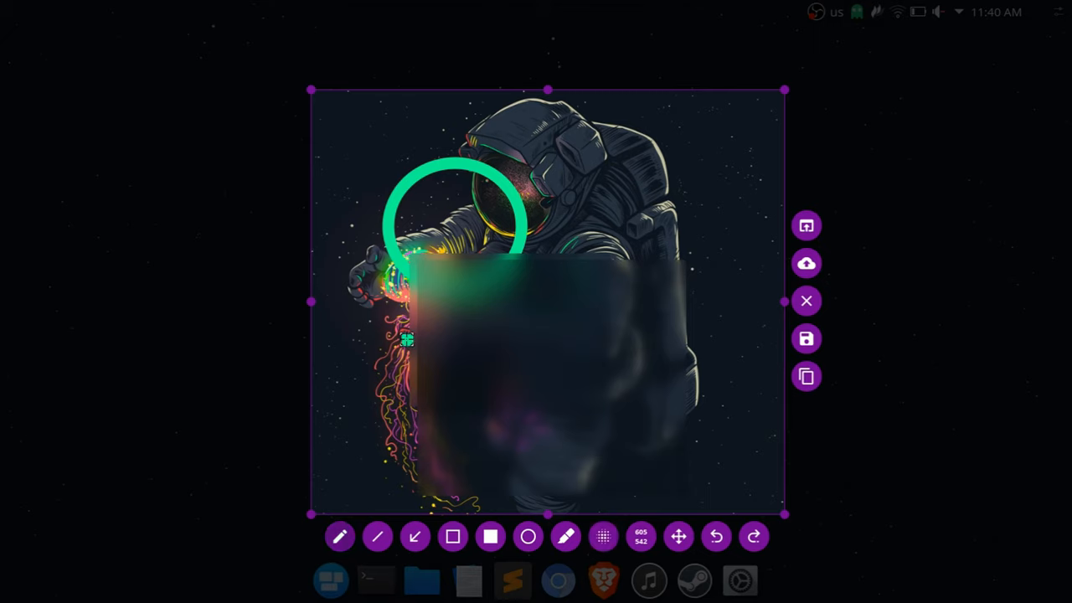
pyautogui.moveTo(405, 343); pyautogui.dragTo(523, 402)
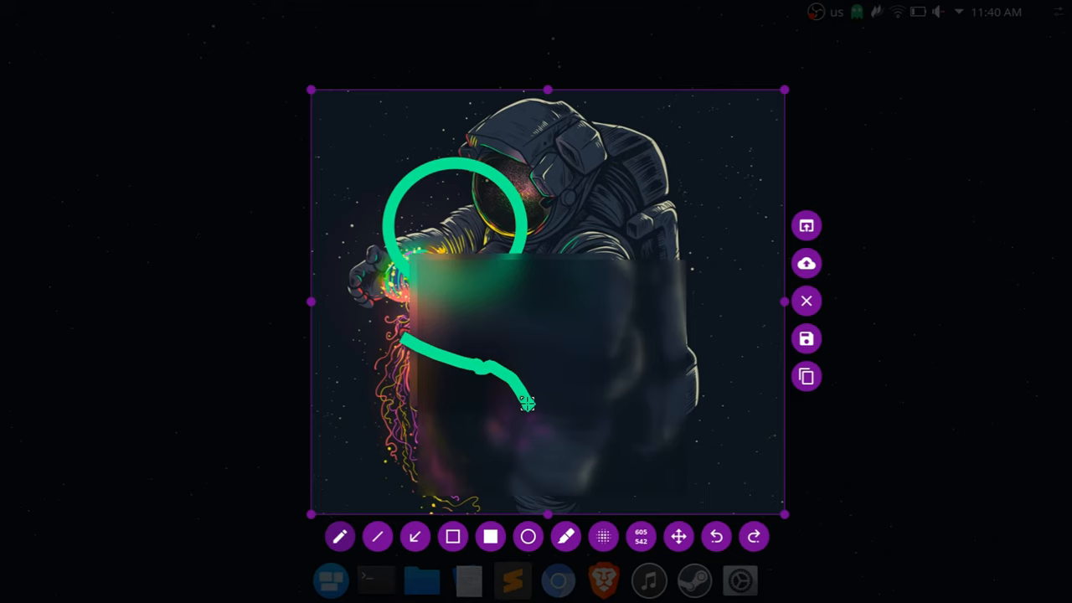